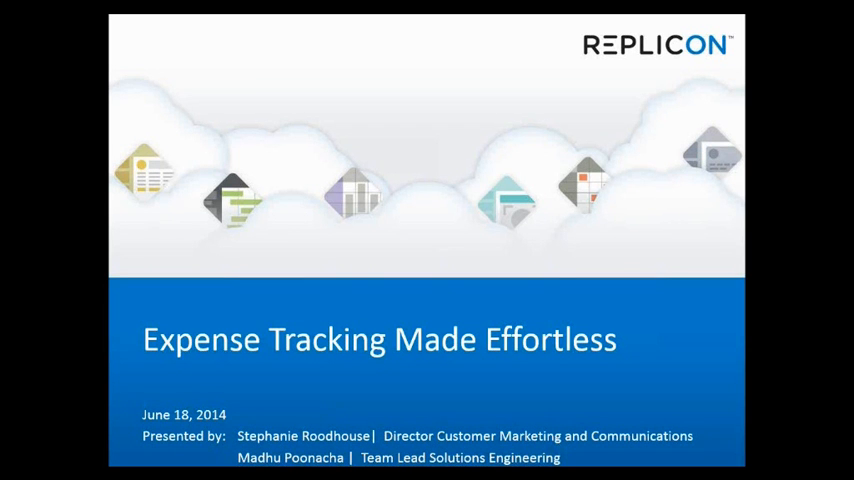
pyautogui.moveTo(808, 160)
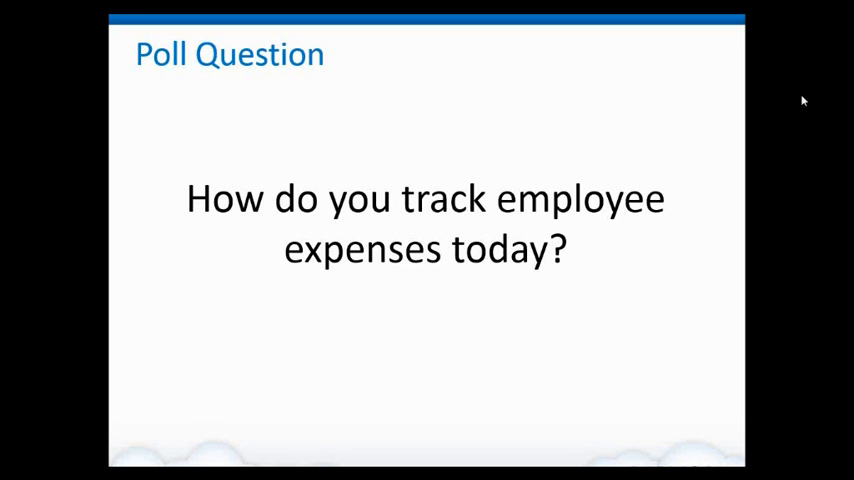
pyautogui.moveTo(466, 276)
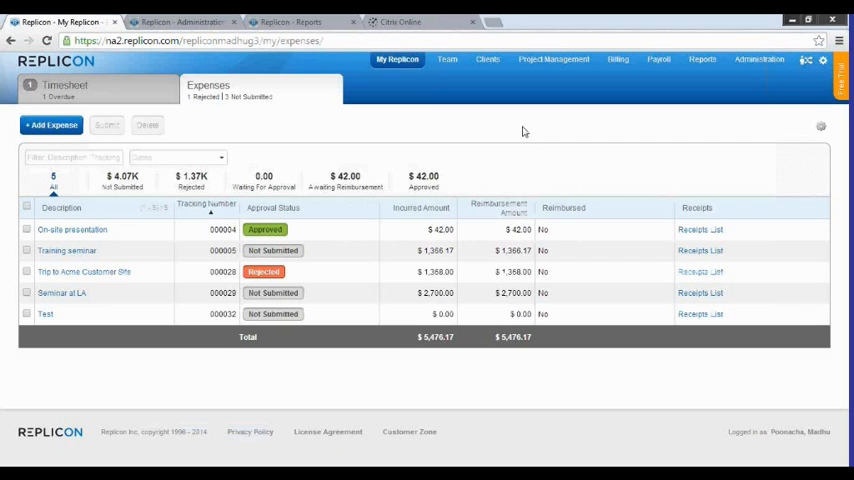
pyautogui.moveTo(400, 118)
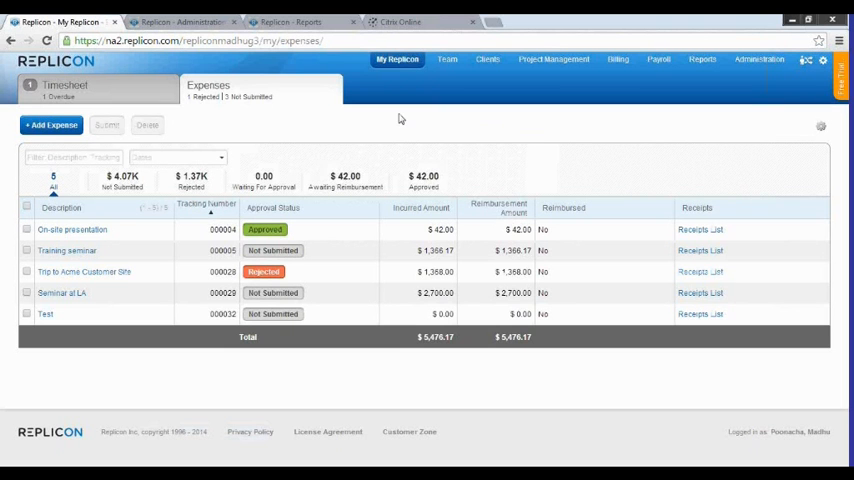
pyautogui.moveTo(332, 138)
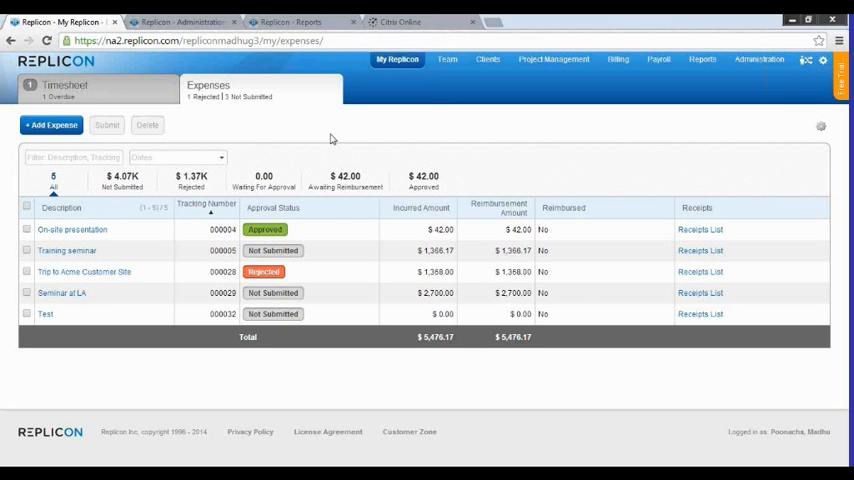
pyautogui.moveTo(328, 136)
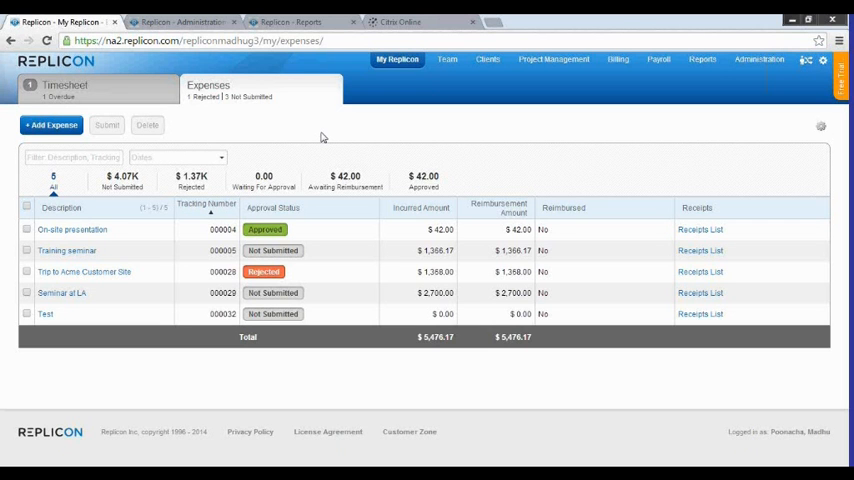
pyautogui.moveTo(132, 226)
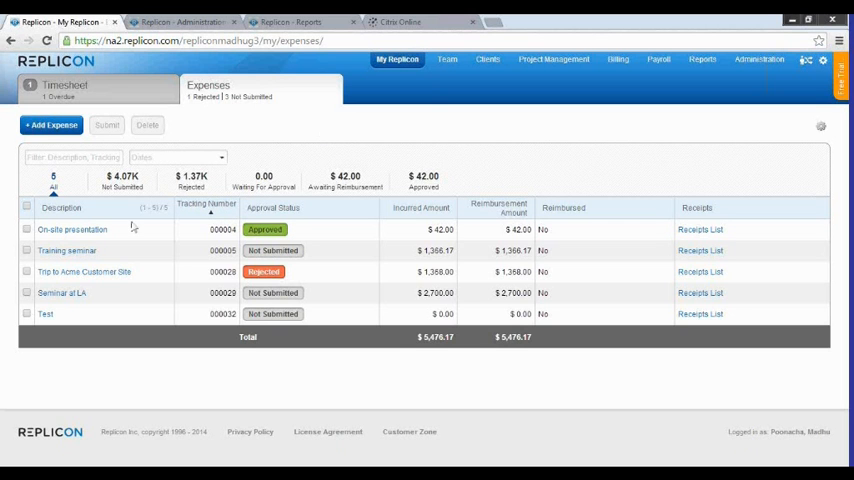
pyautogui.moveTo(340, 132)
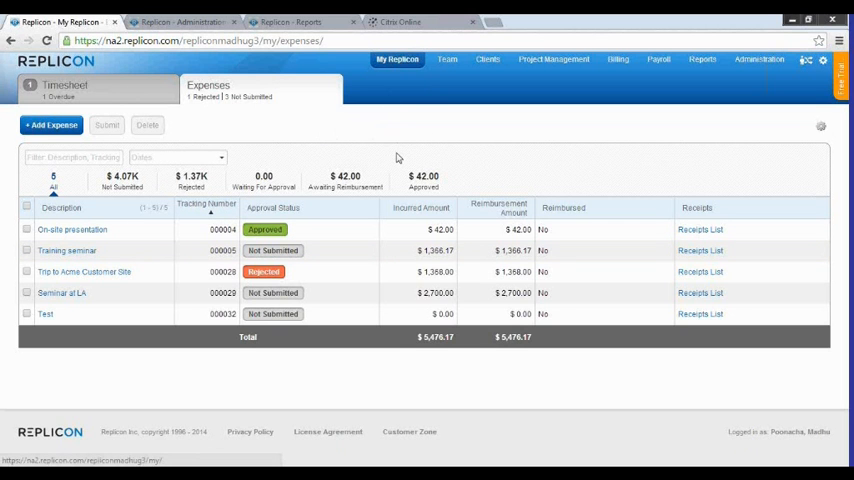
pyautogui.moveTo(416, 126)
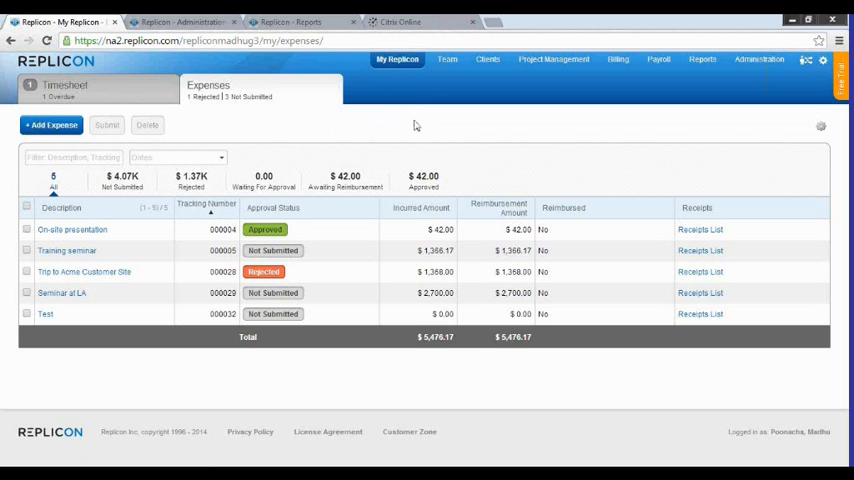
pyautogui.moveTo(300, 104)
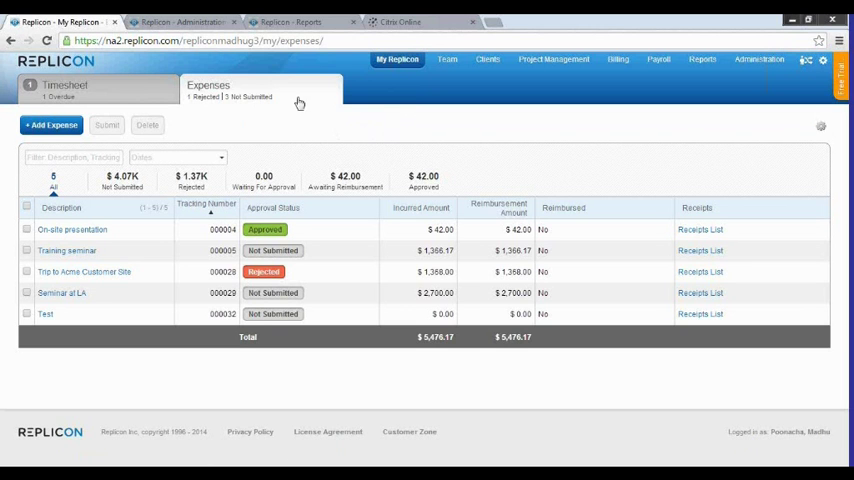
pyautogui.moveTo(628, 388)
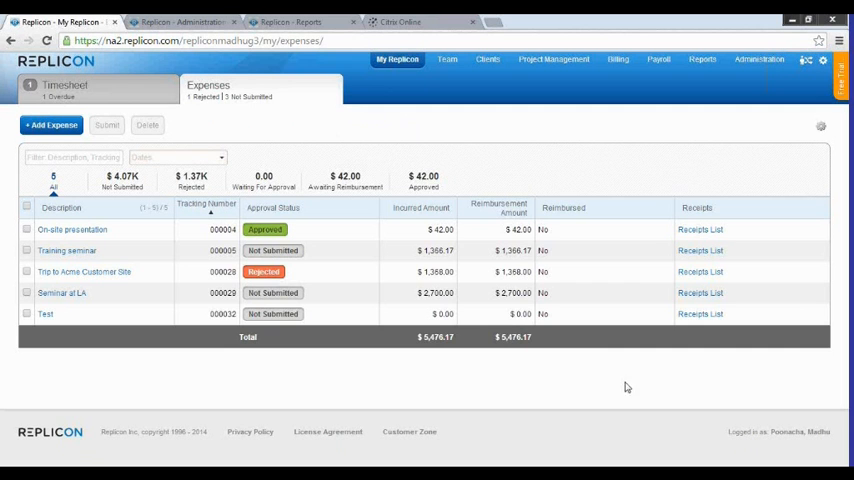
pyautogui.moveTo(572, 146)
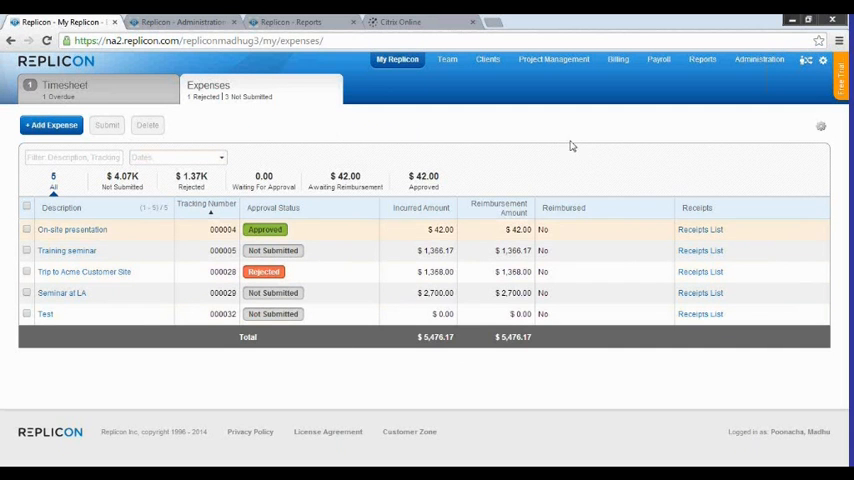
pyautogui.moveTo(486, 132)
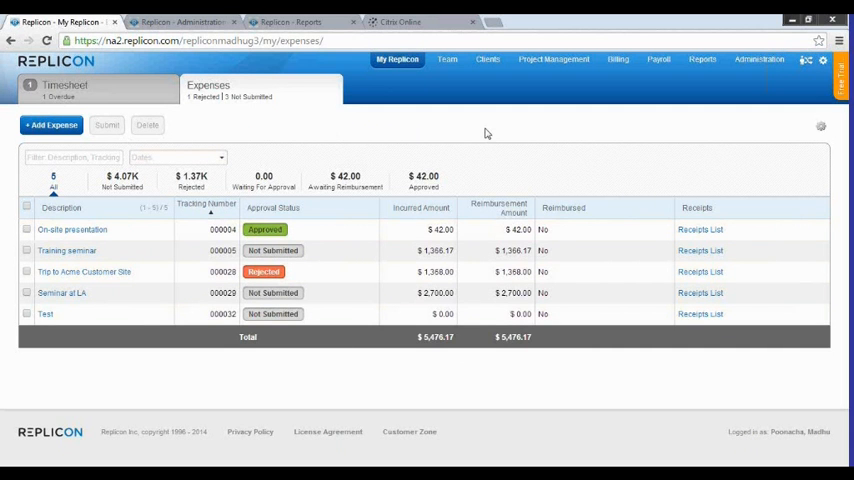
pyautogui.moveTo(470, 188)
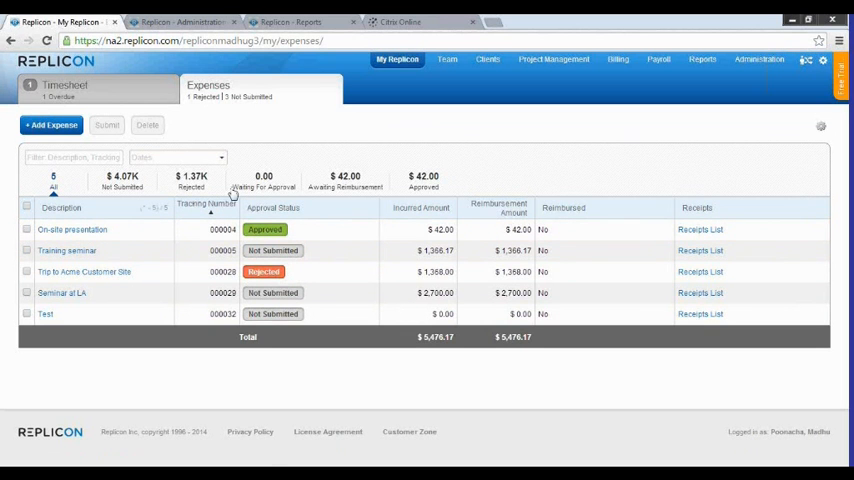
pyautogui.moveTo(424, 204)
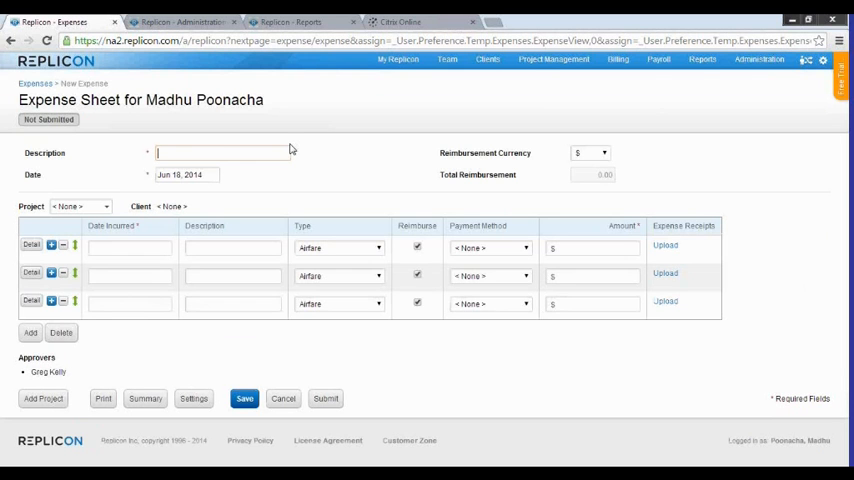
# - Describe the sheet as 'Seminar at LA' and assign Big Game Inc's New Customer Service System project
pyautogui.write('Seminar a')
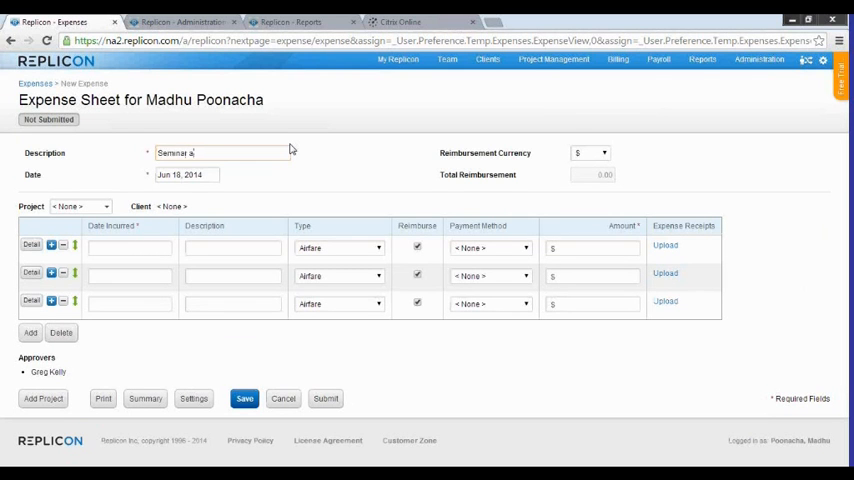
pyautogui.write('t LA')
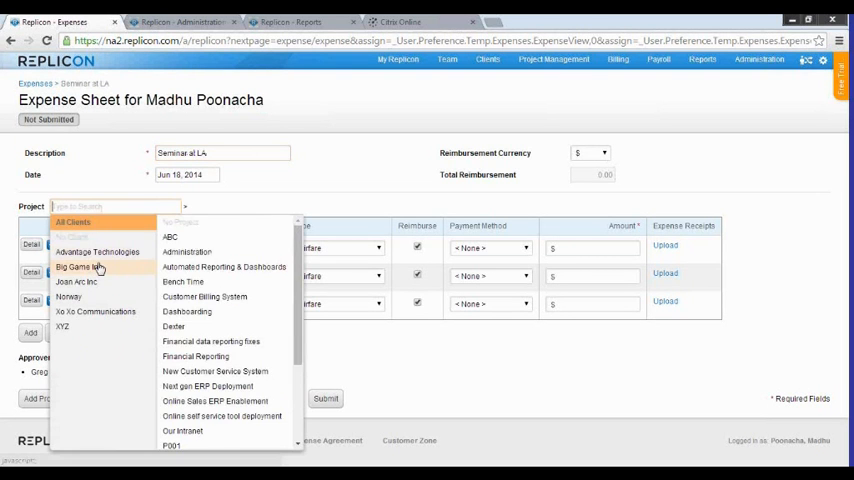
pyautogui.click(80, 268)
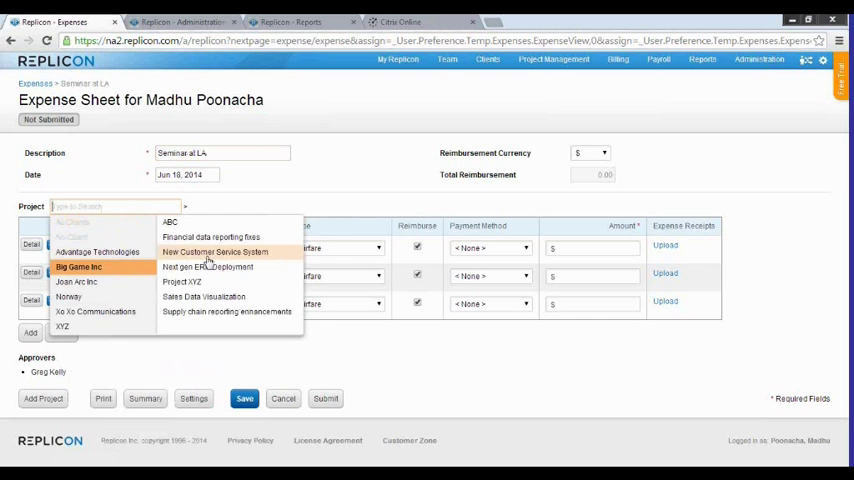
pyautogui.click(216, 252)
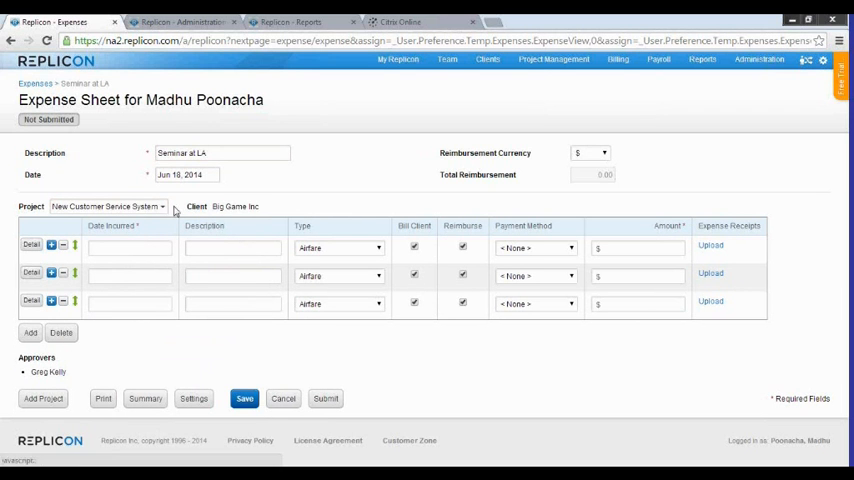
pyautogui.moveTo(332, 248)
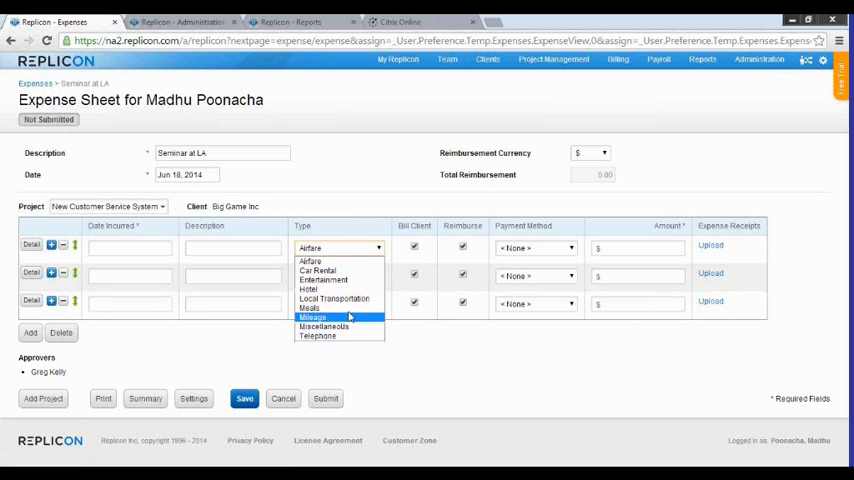
pyautogui.moveTo(316, 336)
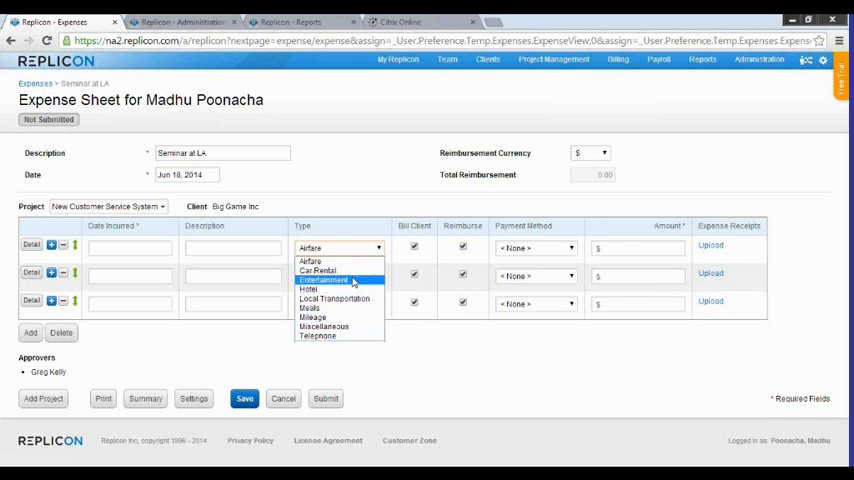
pyautogui.moveTo(316, 336)
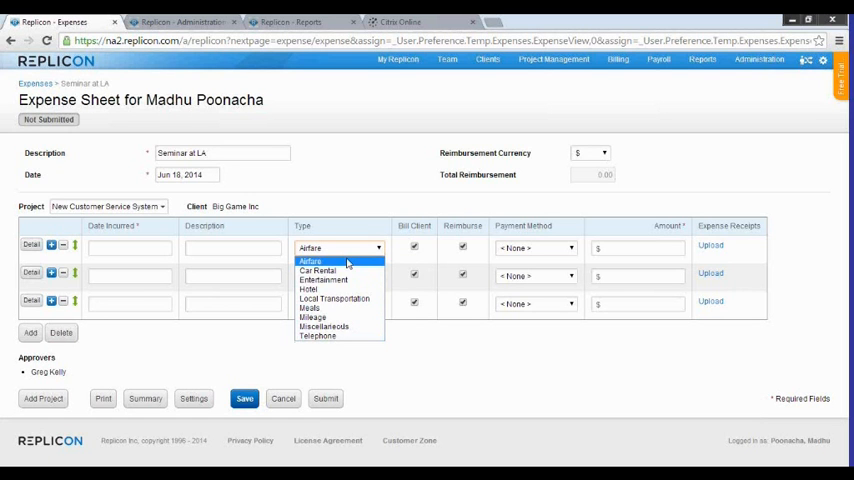
# - Fill row one as Airfare dated Jun 17, 2014, paid in Cash, amount 2000.00
pyautogui.click(310, 260)
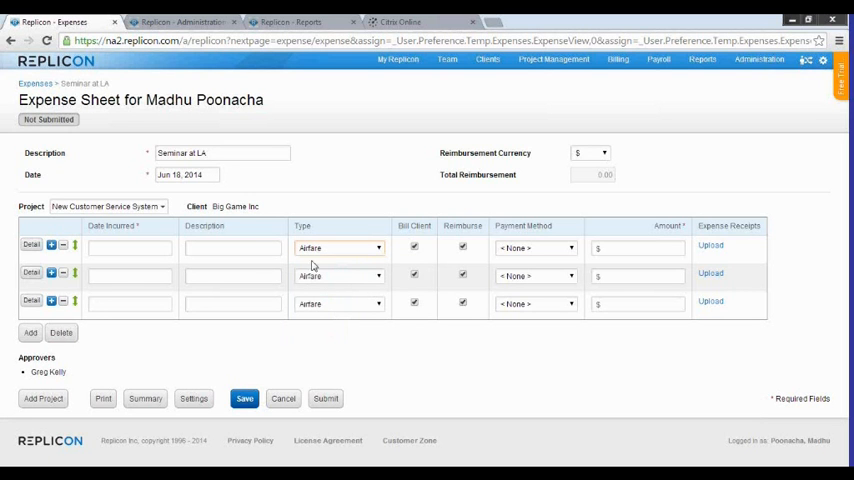
pyautogui.click(128, 246)
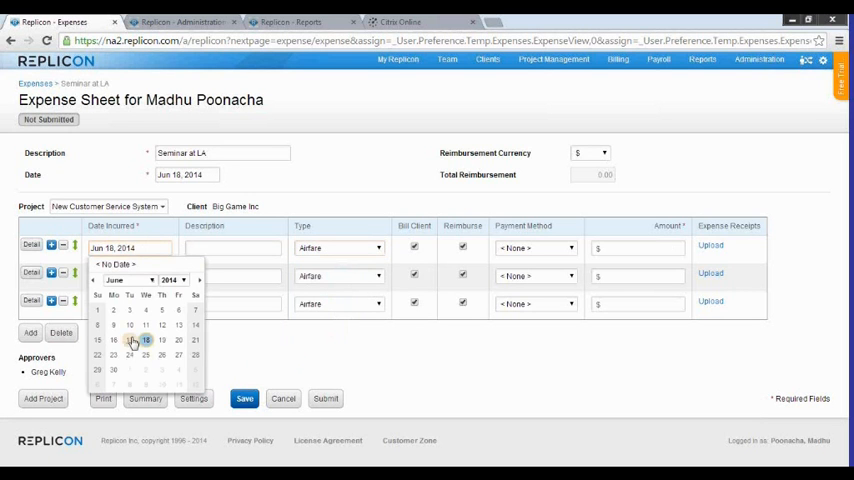
pyautogui.click(144, 340)
pyautogui.write('Airfare to LA')
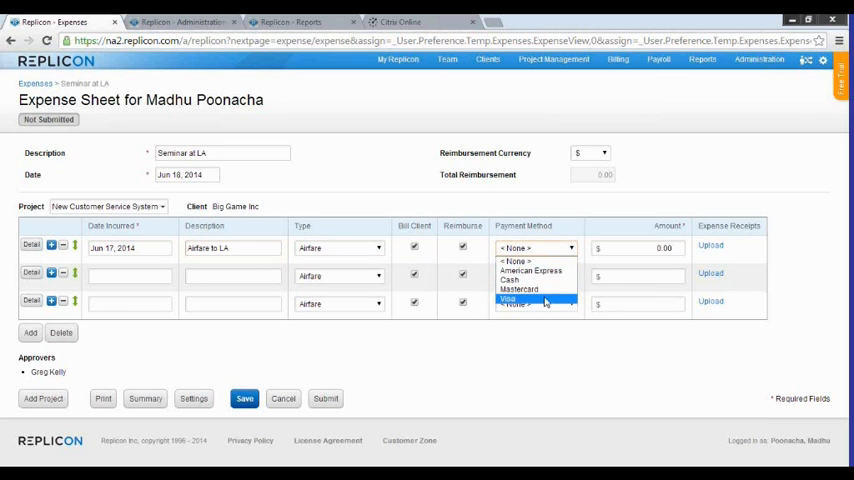
pyautogui.moveTo(544, 262)
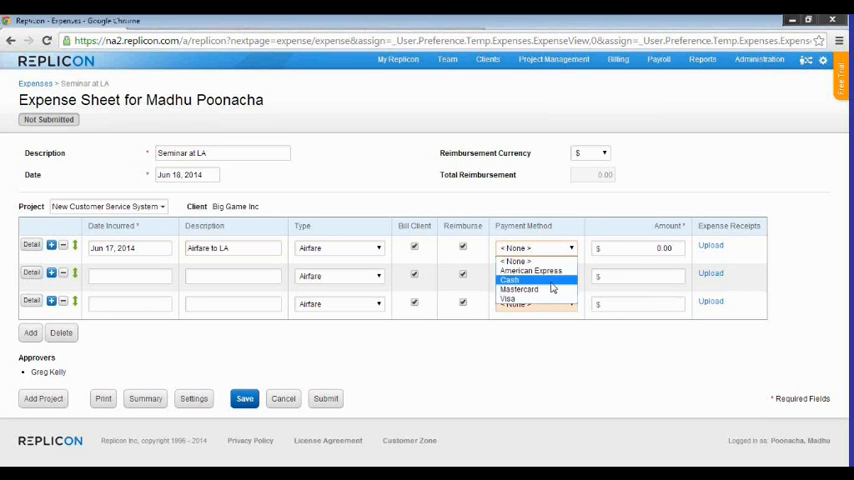
pyautogui.click(508, 280)
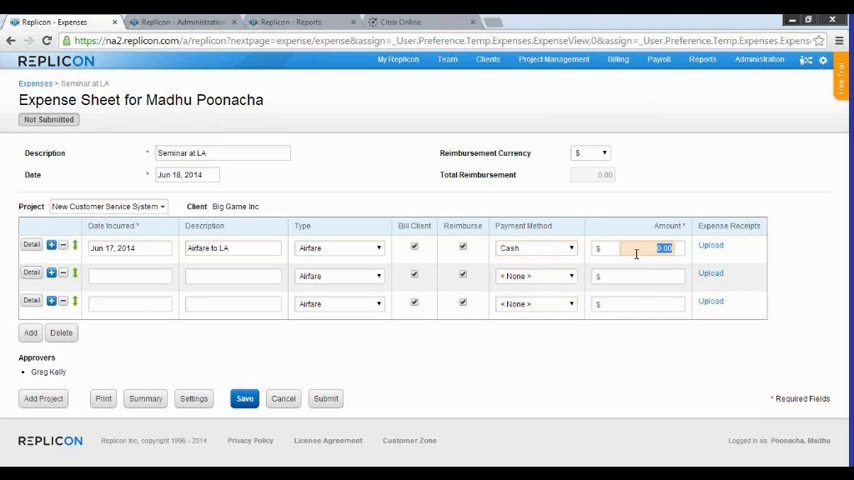
pyautogui.write('2000.00')
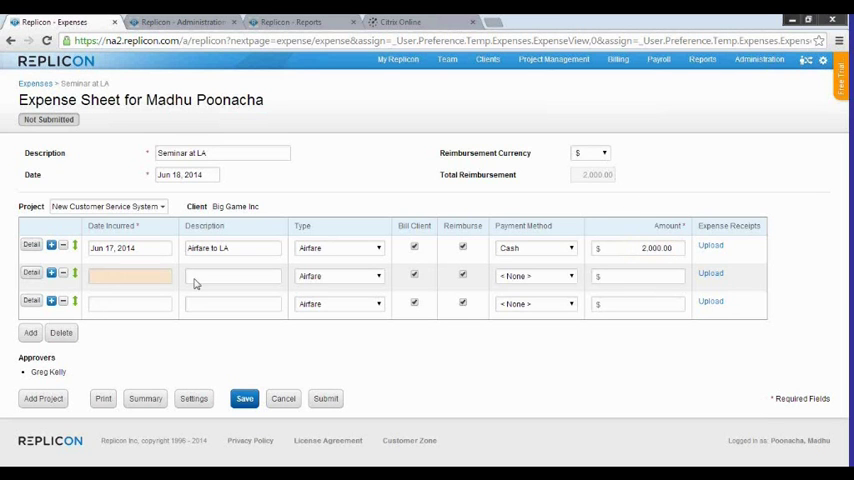
pyautogui.moveTo(700, 246)
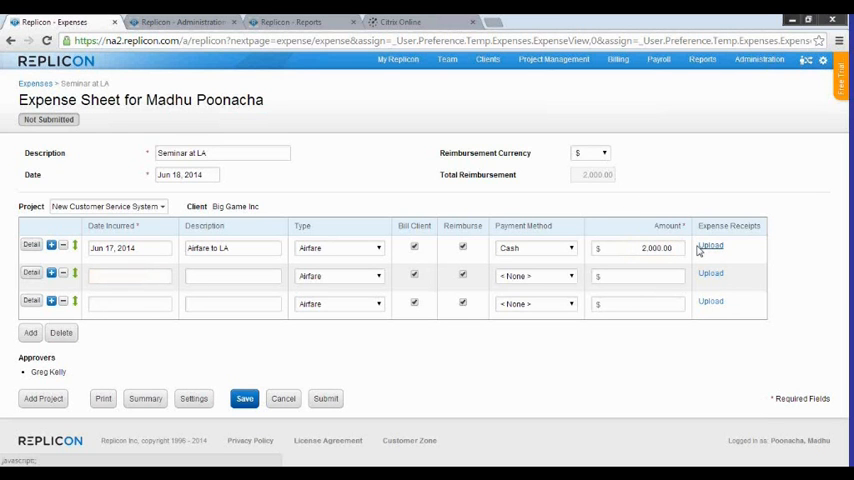
pyautogui.moveTo(594, 208)
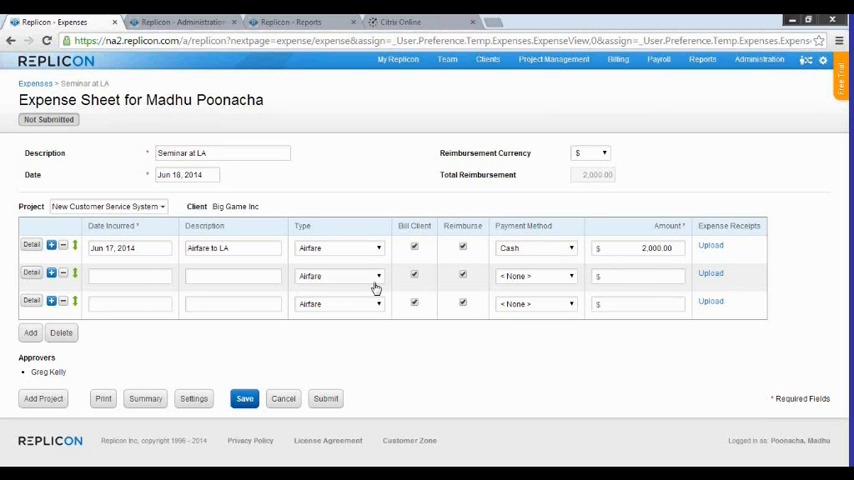
# - Set row two's type to Hotel and row three's to Meals
pyautogui.click(338, 276)
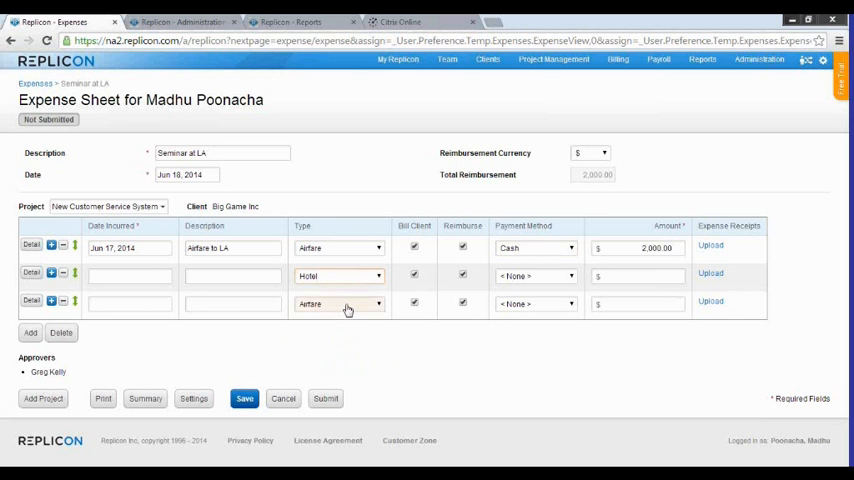
pyautogui.click(338, 304)
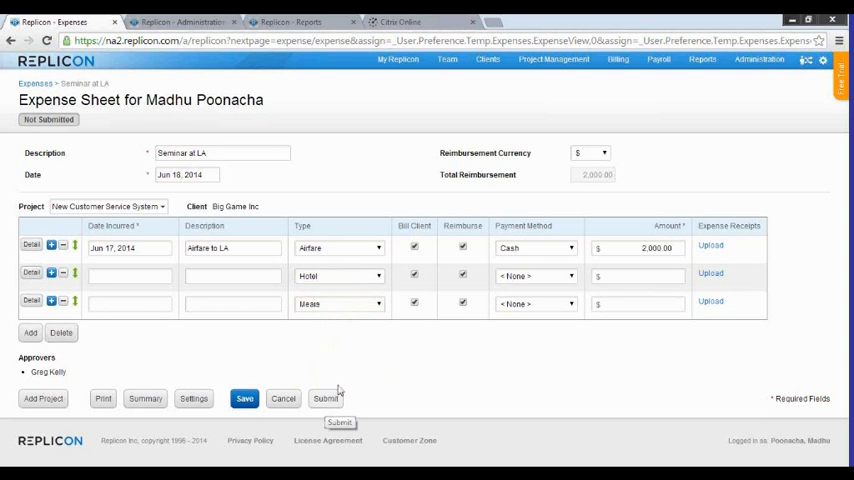
pyautogui.moveTo(340, 152)
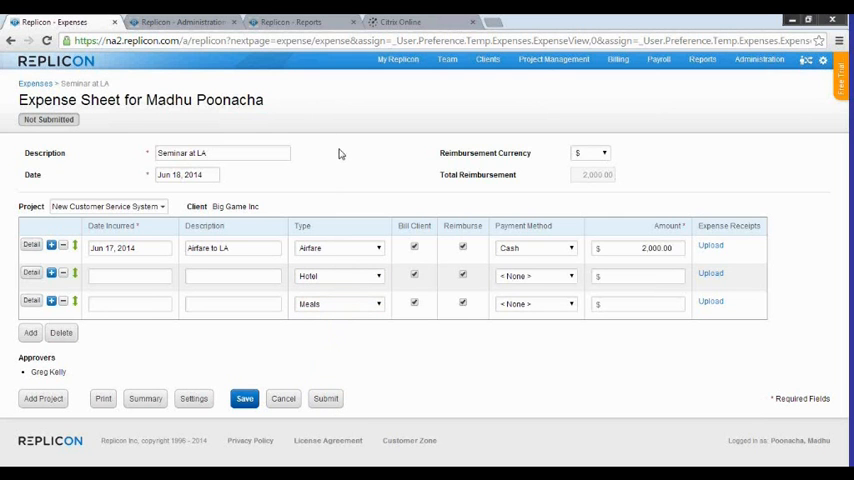
pyautogui.moveTo(96, 138)
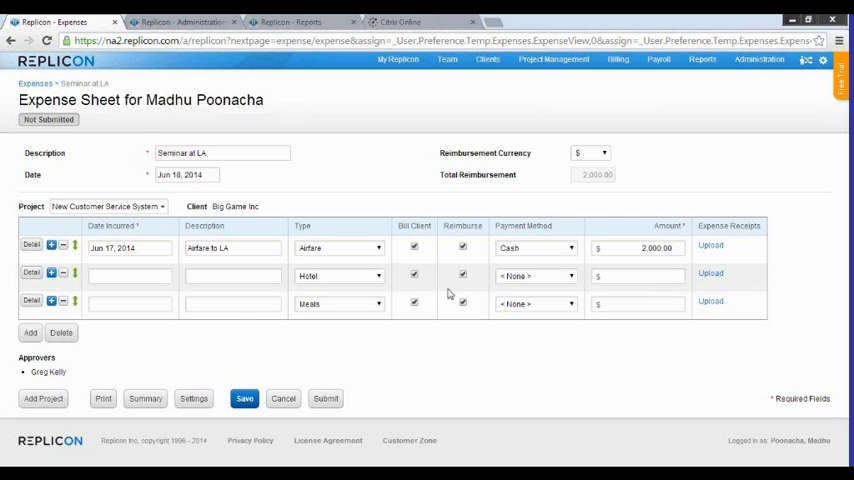
pyautogui.moveTo(356, 232)
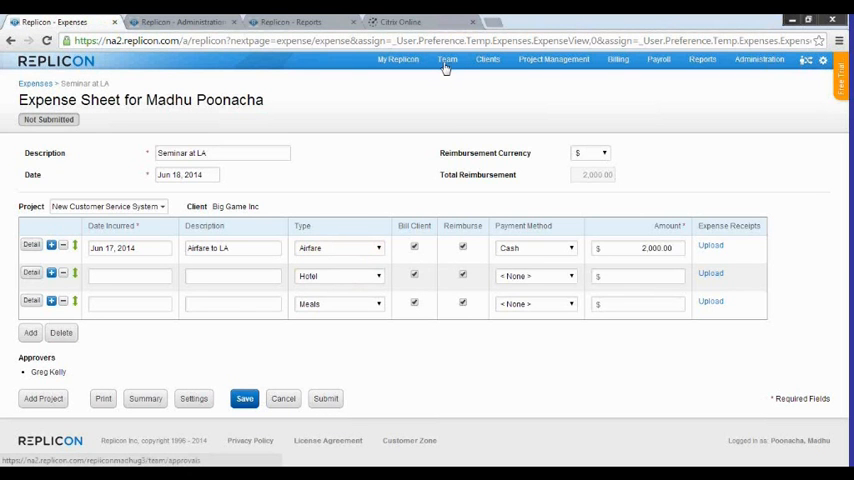
pyautogui.moveTo(380, 184)
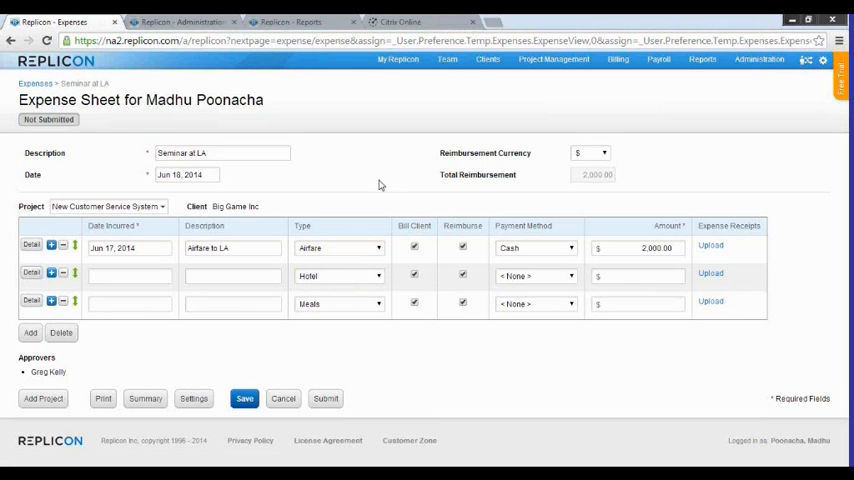
pyautogui.moveTo(468, 224)
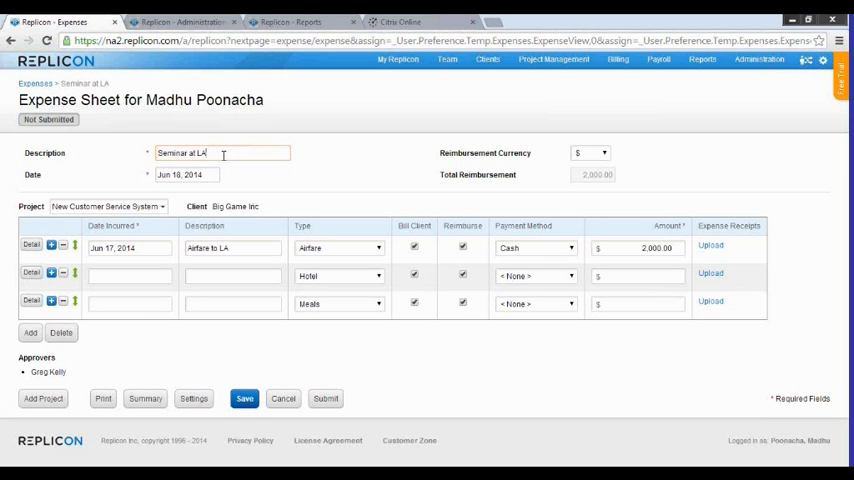
pyautogui.click(596, 248)
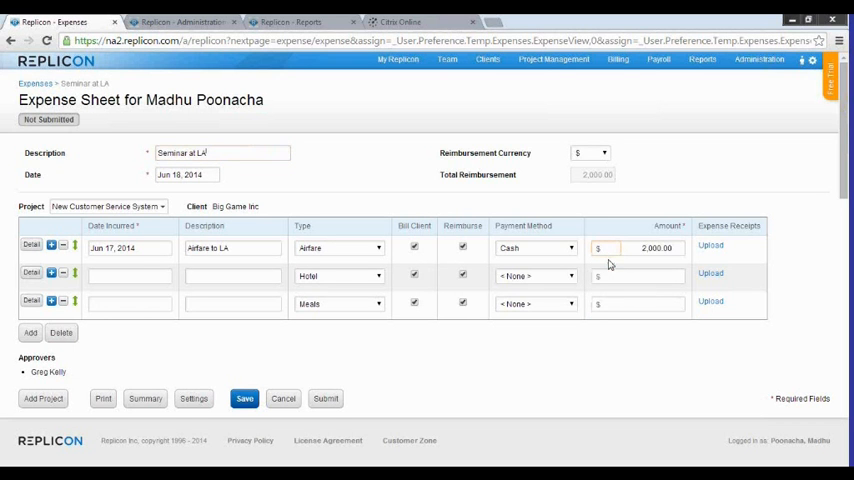
# - Keep $ as the reimbursement currency, then navigate away to trigger the Confirm Navigation warning
pyautogui.click(604, 152)
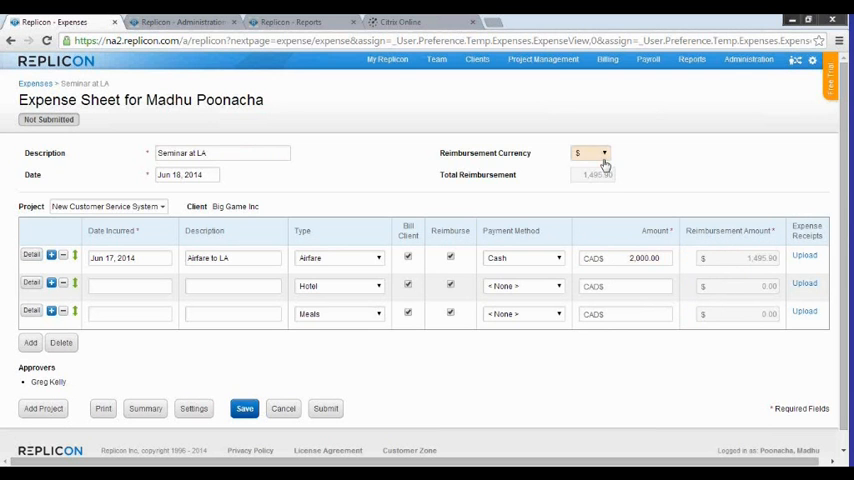
pyautogui.click(604, 152)
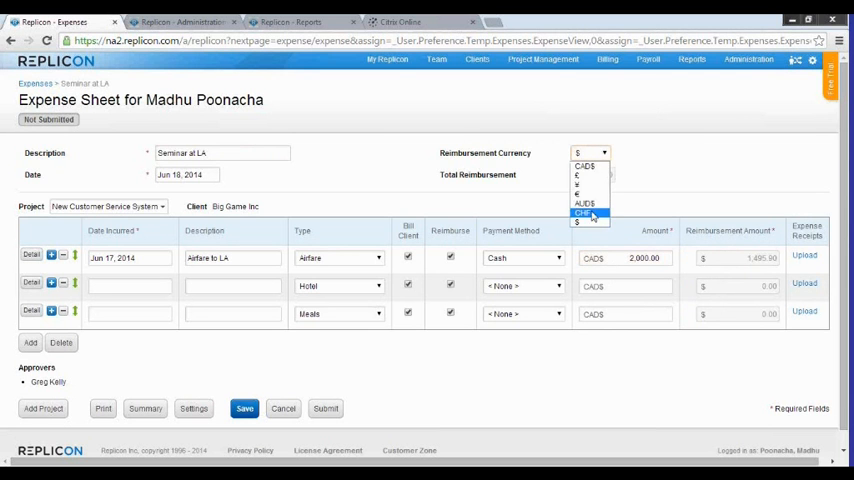
pyautogui.click(588, 220)
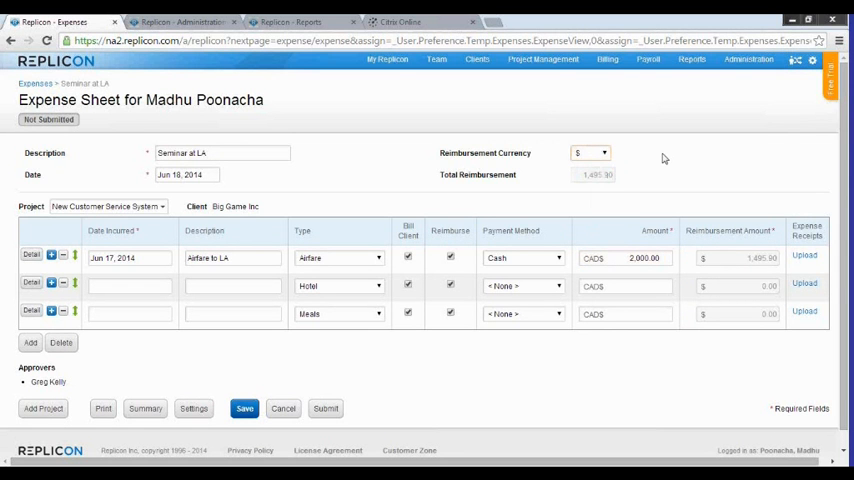
pyautogui.click(592, 258)
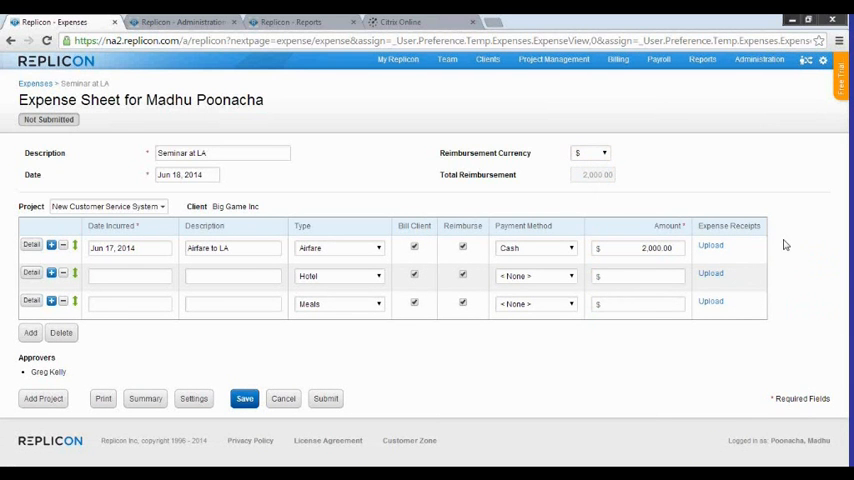
pyautogui.moveTo(230, 262)
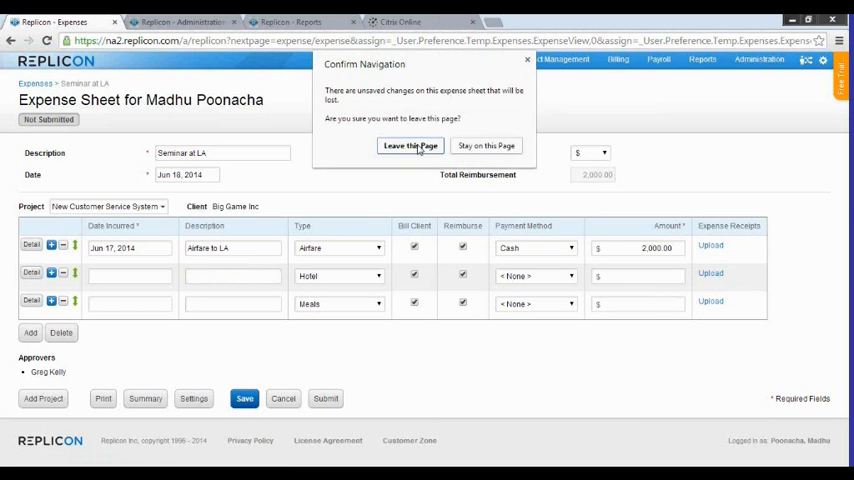
# - Leave the page discarding changes and review Expenses For Approval on Team Approvals
pyautogui.click(410, 144)
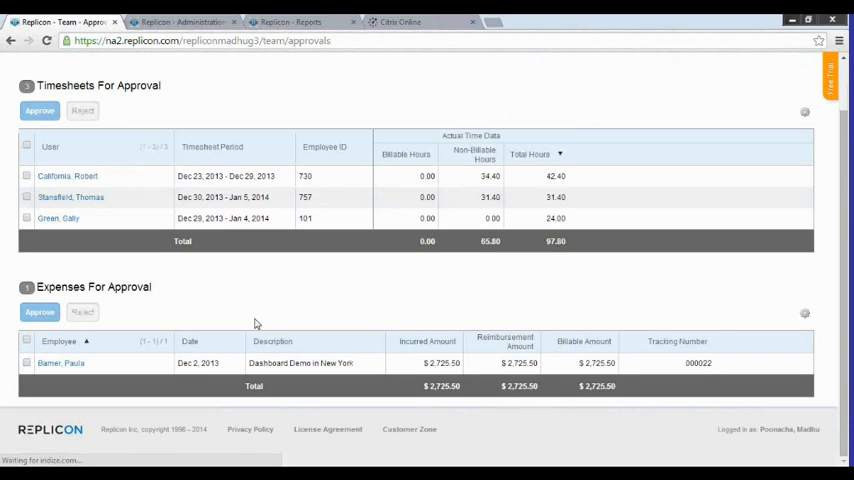
pyautogui.doubleClick(92, 288)
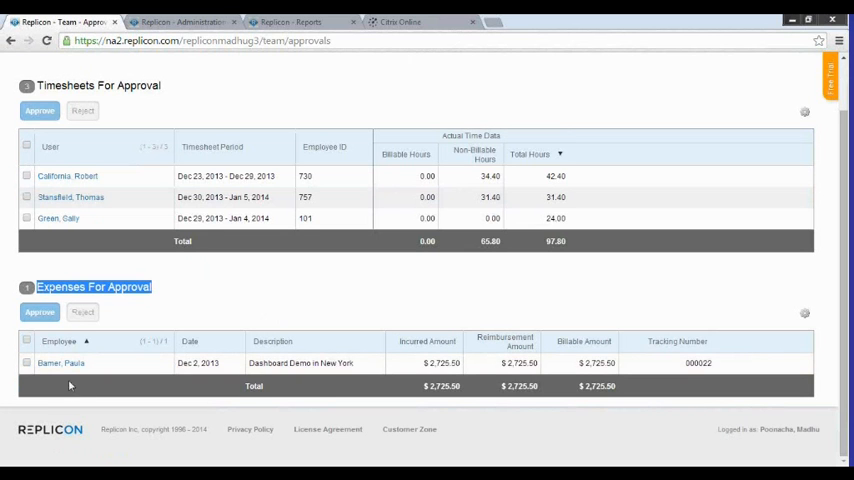
pyautogui.moveTo(332, 408)
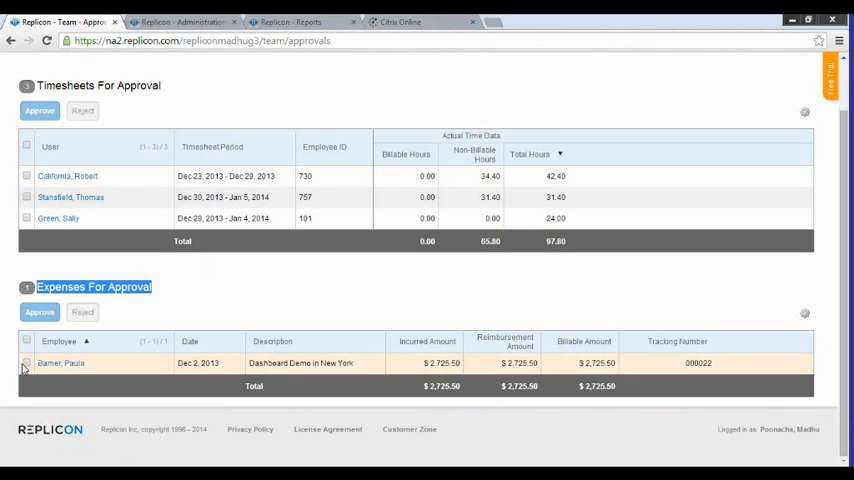
pyautogui.click(28, 364)
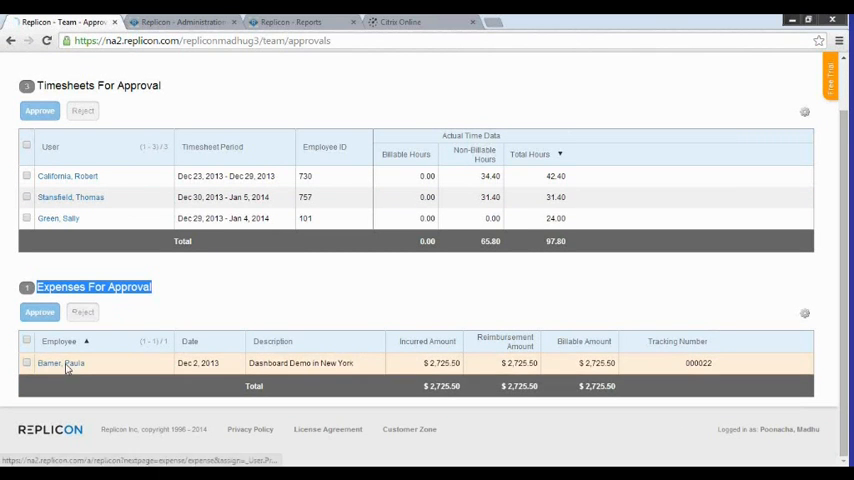
pyautogui.click(60, 364)
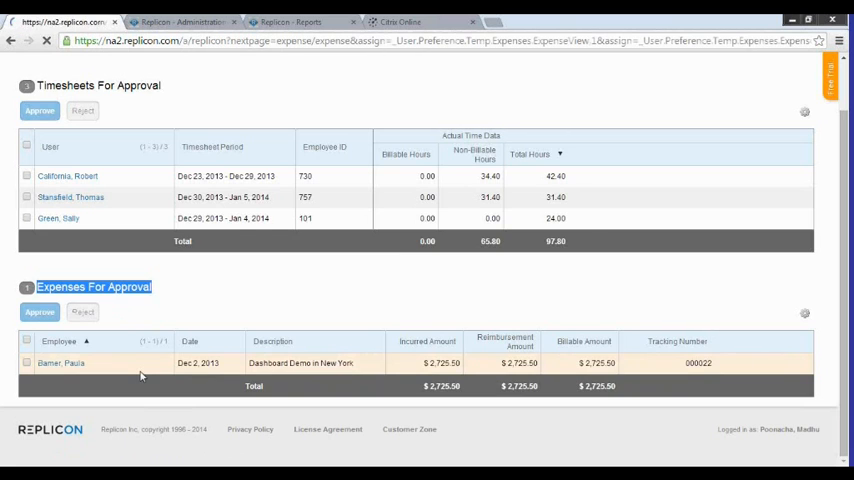
pyautogui.click(60, 364)
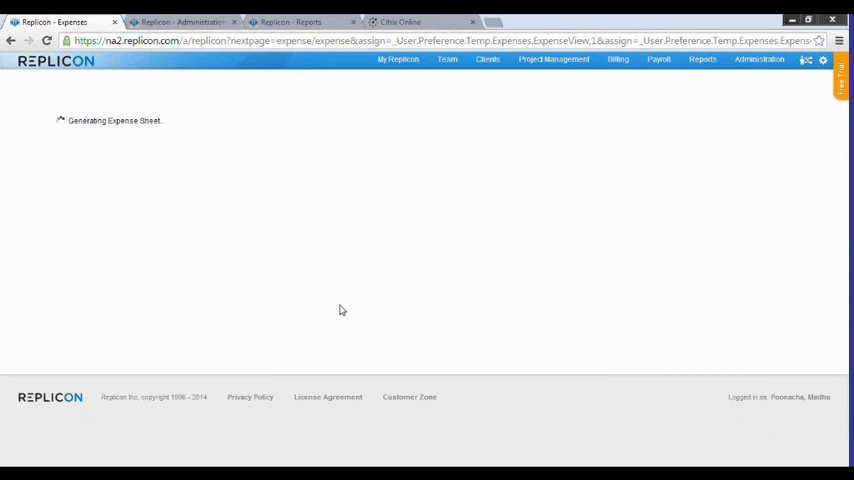
pyautogui.moveTo(310, 296)
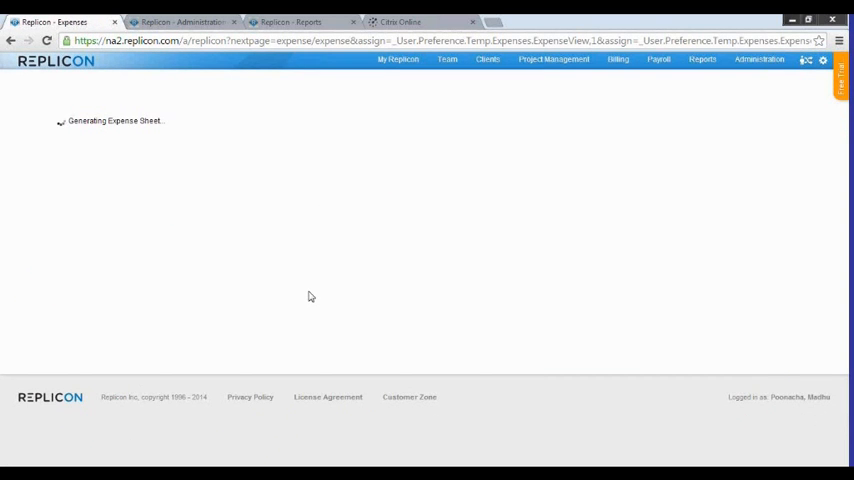
pyautogui.moveTo(238, 324)
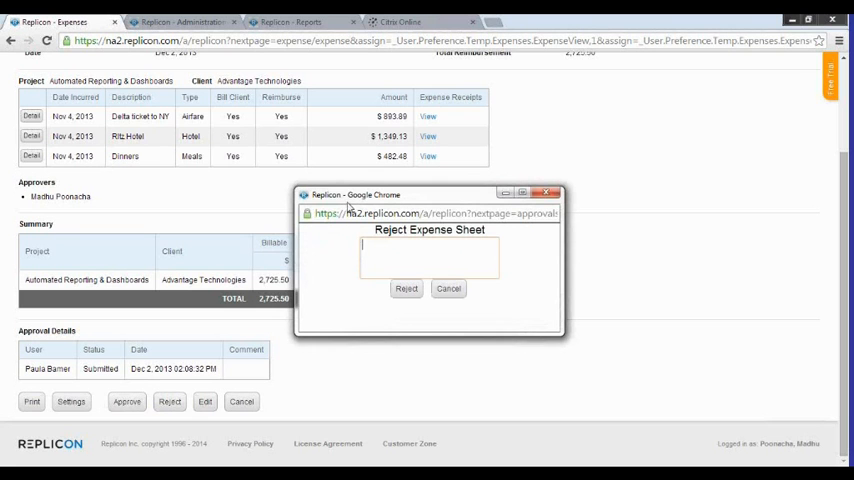
pyautogui.moveTo(406, 288)
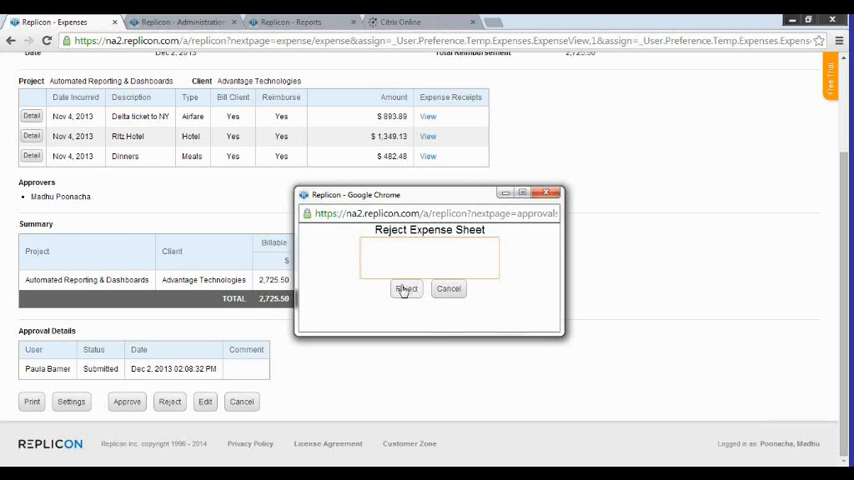
pyautogui.click(428, 256)
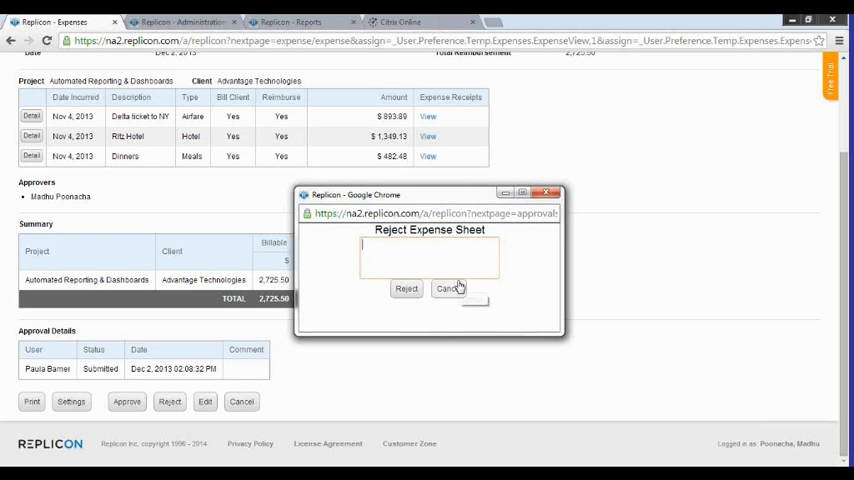
pyautogui.click(448, 288)
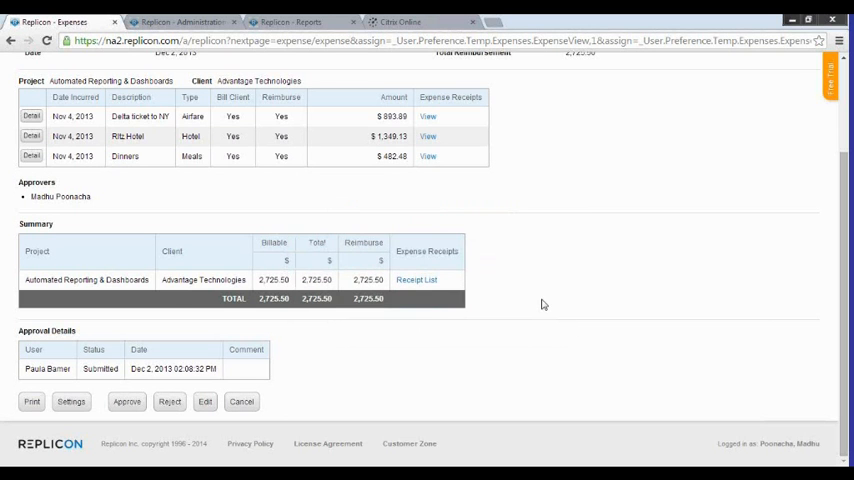
pyautogui.moveTo(204, 400)
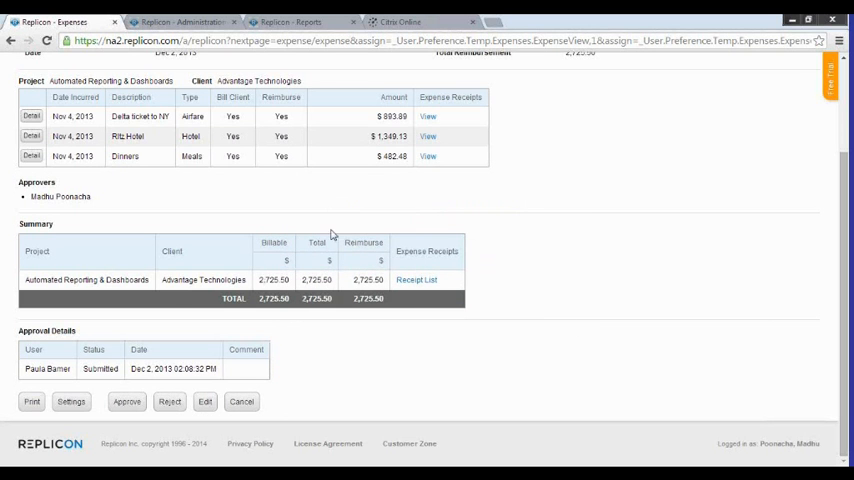
pyautogui.moveTo(182, 378)
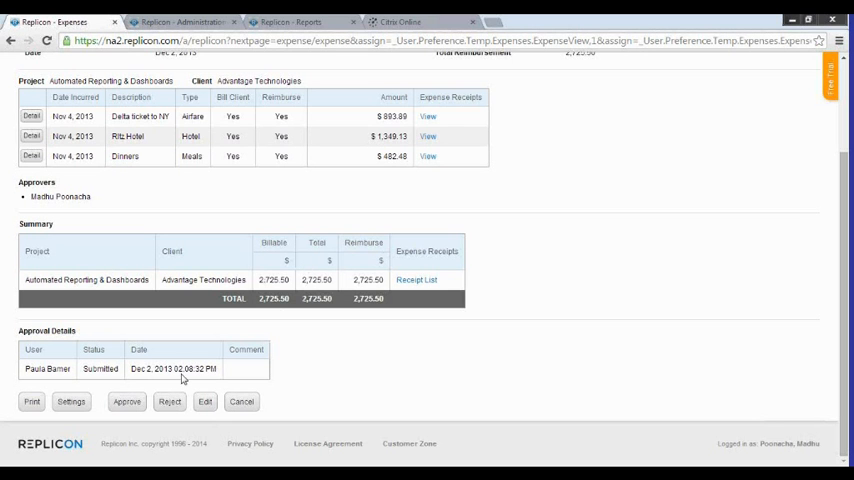
pyautogui.moveTo(432, 328)
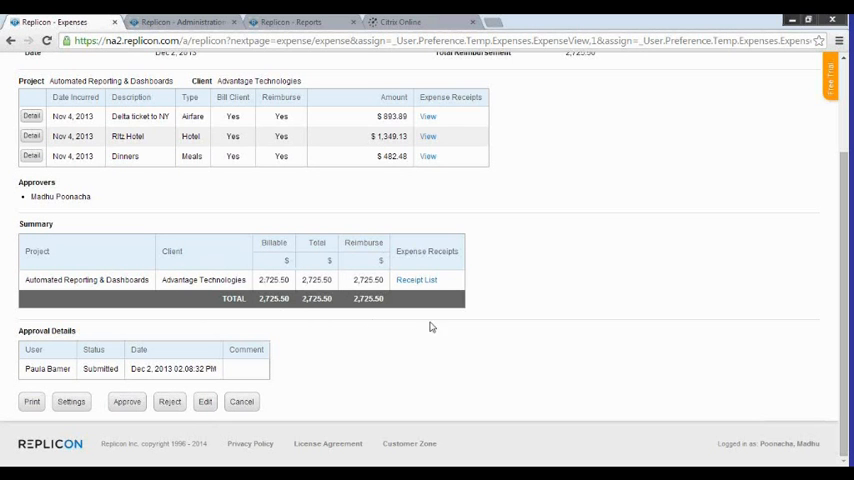
pyautogui.scroll(3)
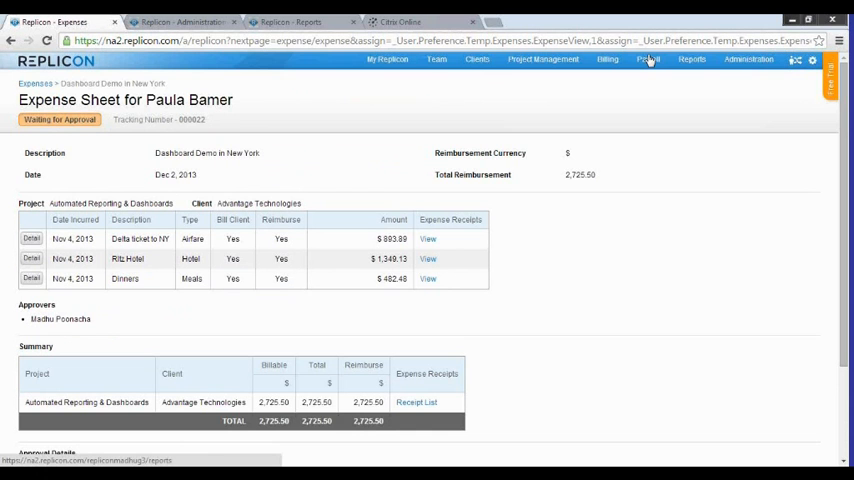
pyautogui.moveTo(354, 160)
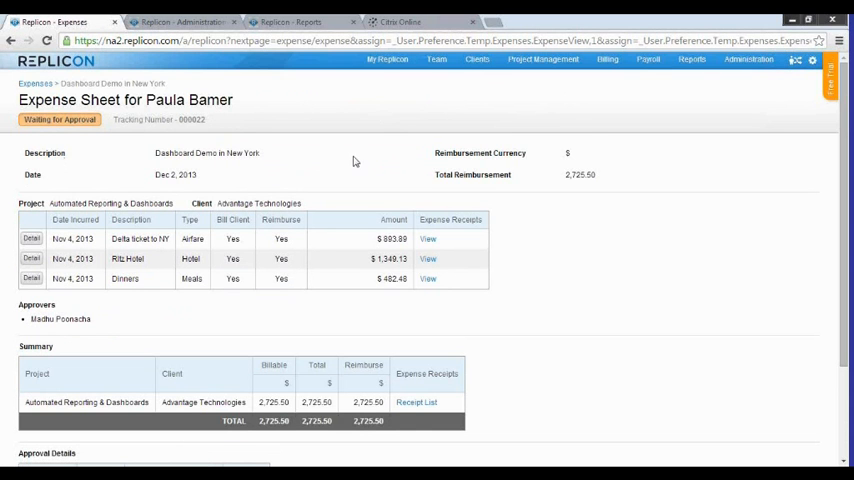
pyautogui.scroll(-3)
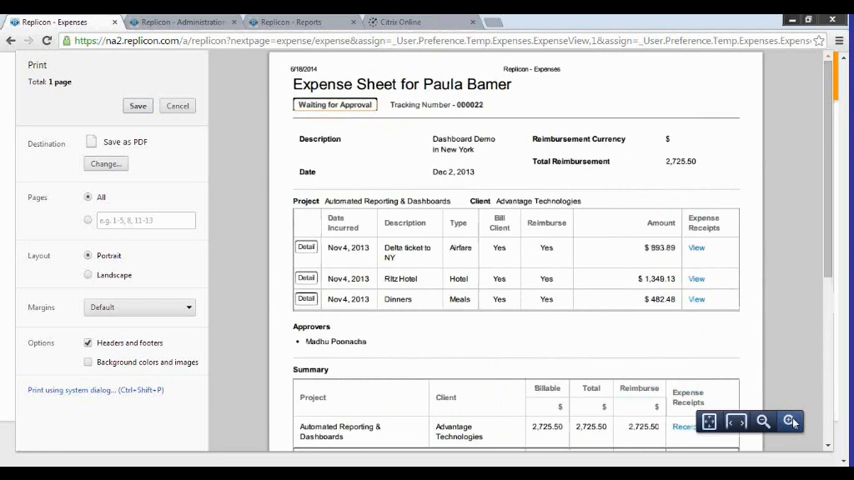
pyautogui.click(788, 420)
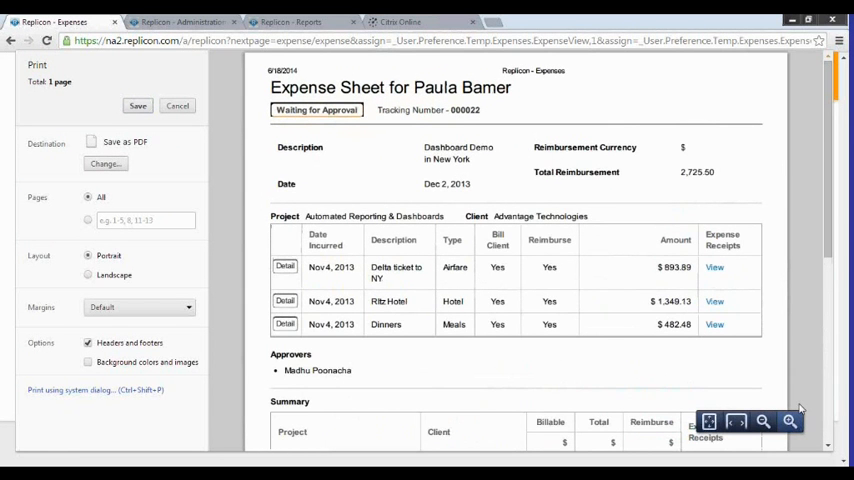
pyautogui.moveTo(296, 256)
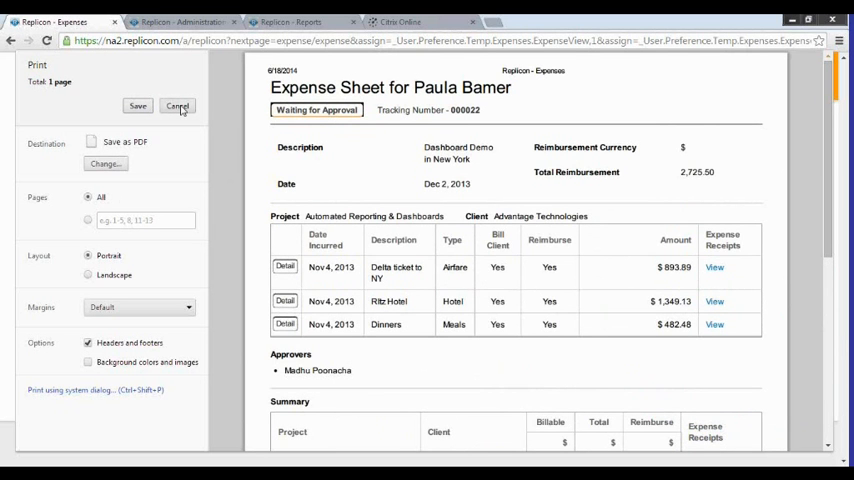
pyautogui.click(176, 106)
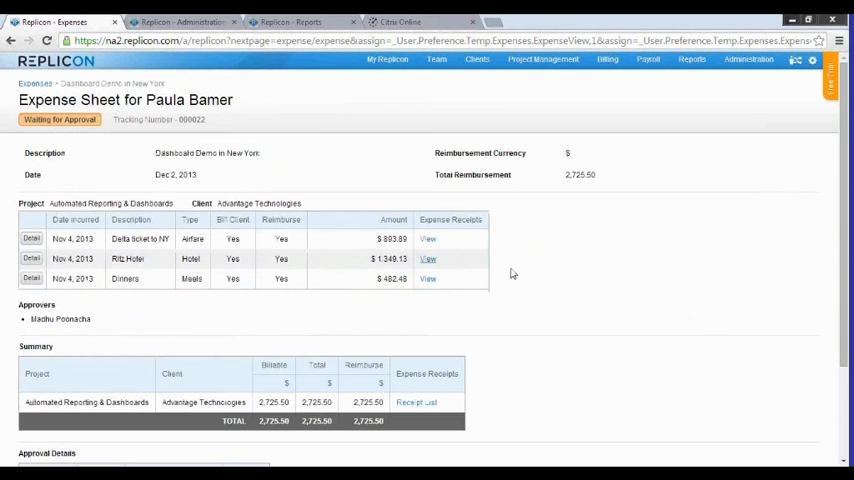
pyautogui.moveTo(748, 60)
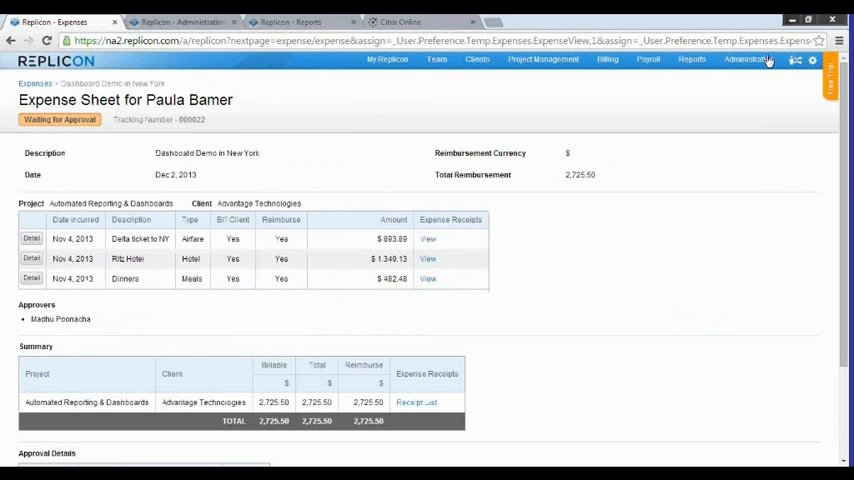
# - In Reports, filter to Expense reports, dismiss New Report, and open Expense Reimbursements
pyautogui.click(700, 60)
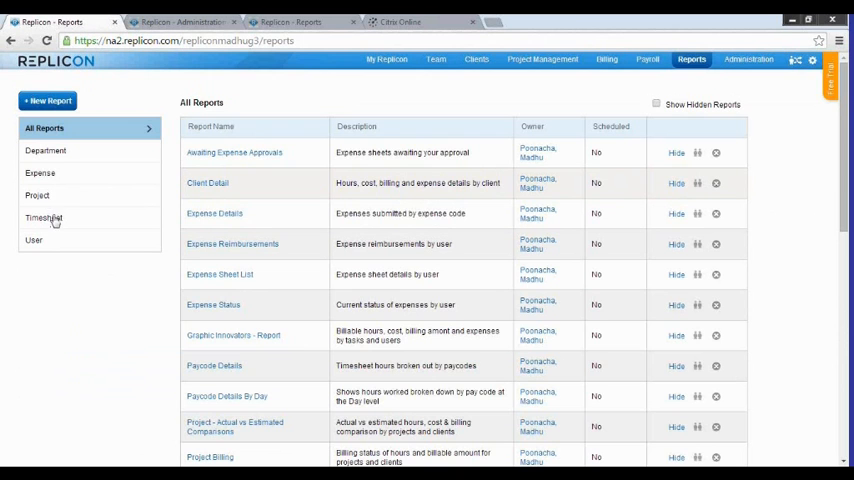
pyautogui.click(40, 172)
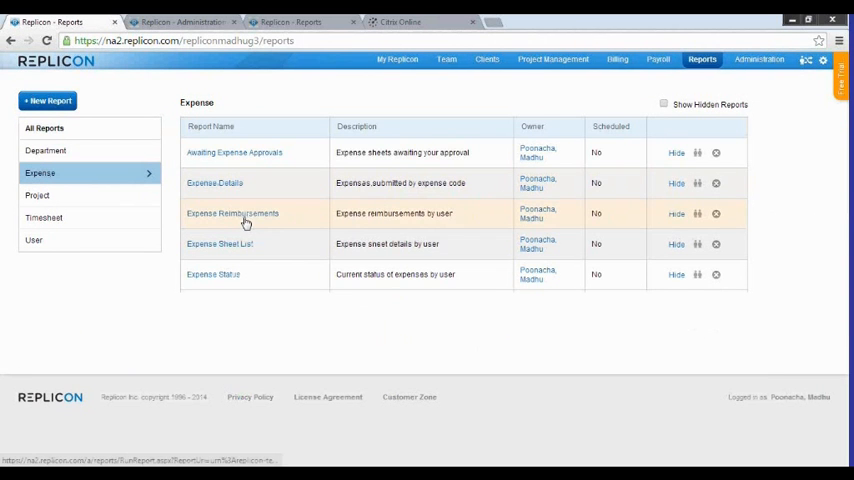
pyautogui.moveTo(318, 148)
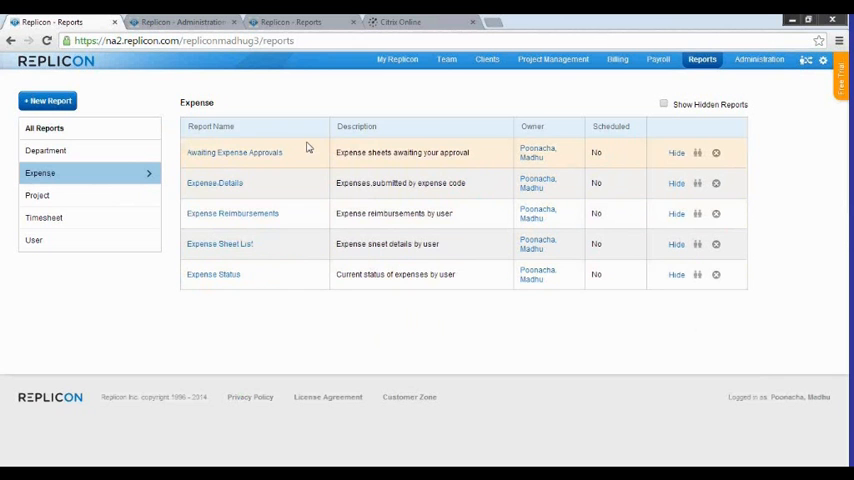
pyautogui.moveTo(256, 288)
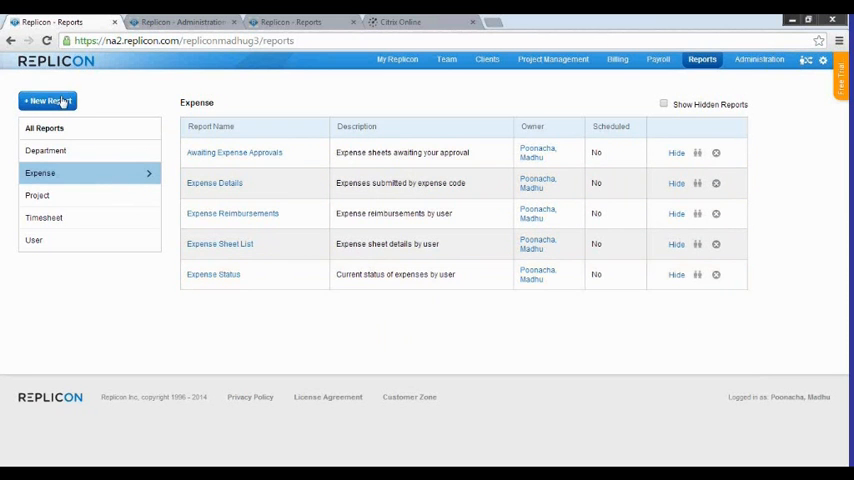
pyautogui.click(48, 100)
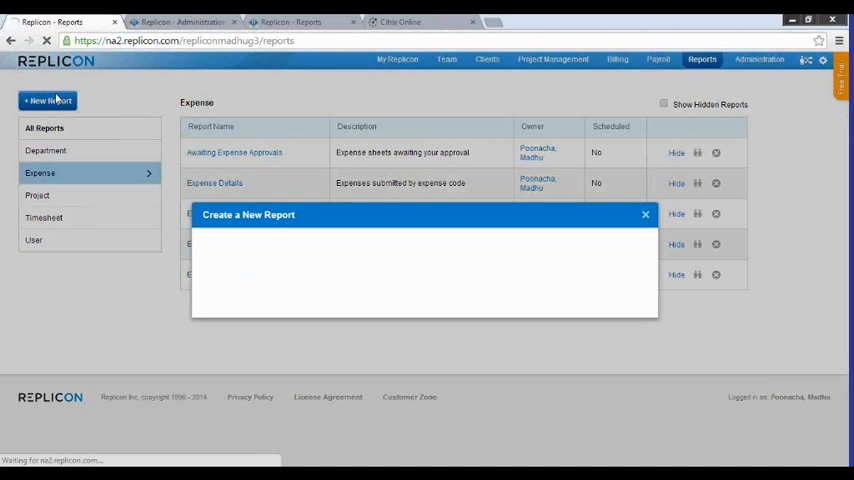
pyautogui.click(544, 266)
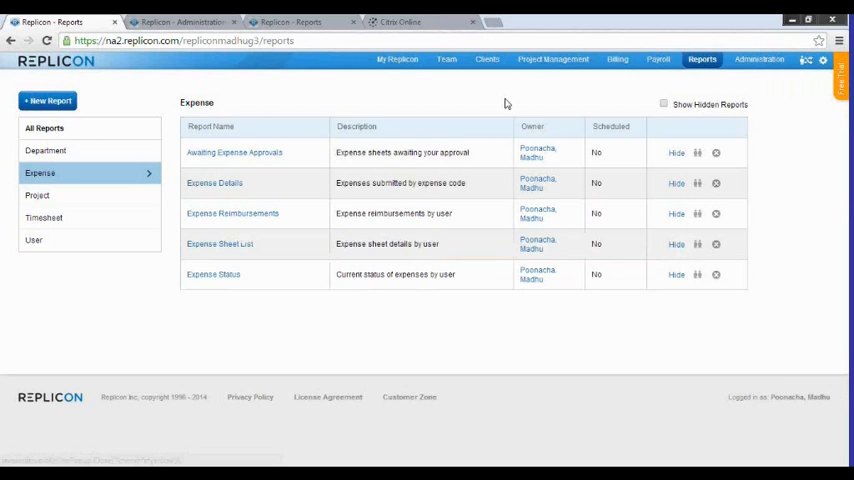
pyautogui.click(232, 212)
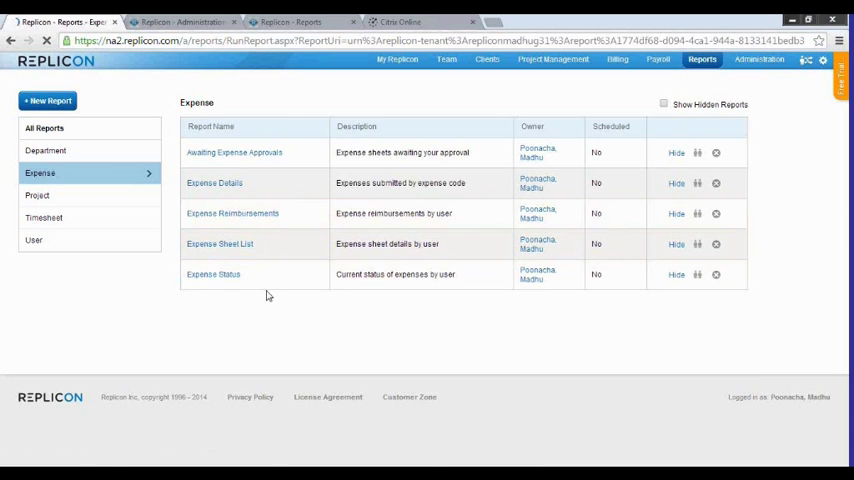
# - Run Expense Reimbursements and review the Airfare, Hotel and Local Transportation rows totalling 2,750.00
pyautogui.click(232, 212)
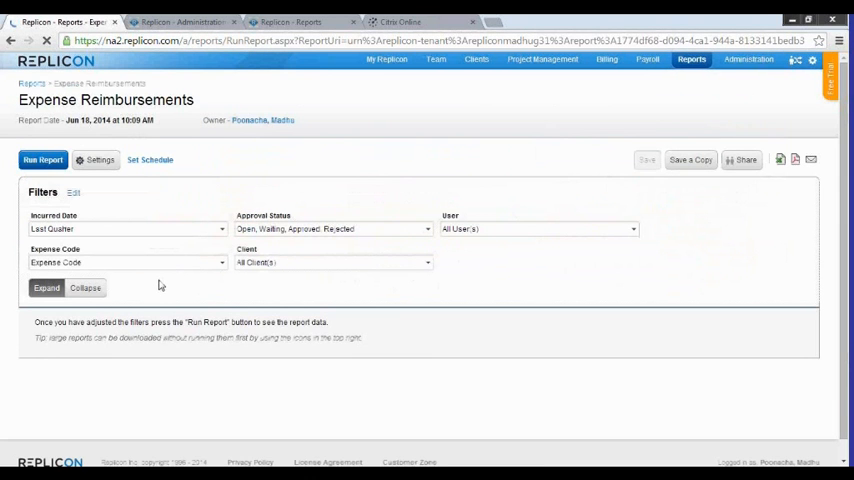
pyautogui.click(44, 160)
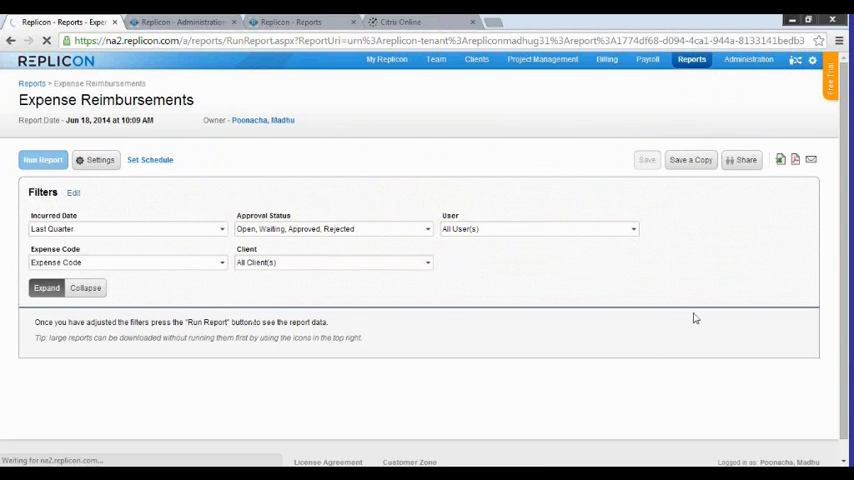
pyautogui.click(42, 160)
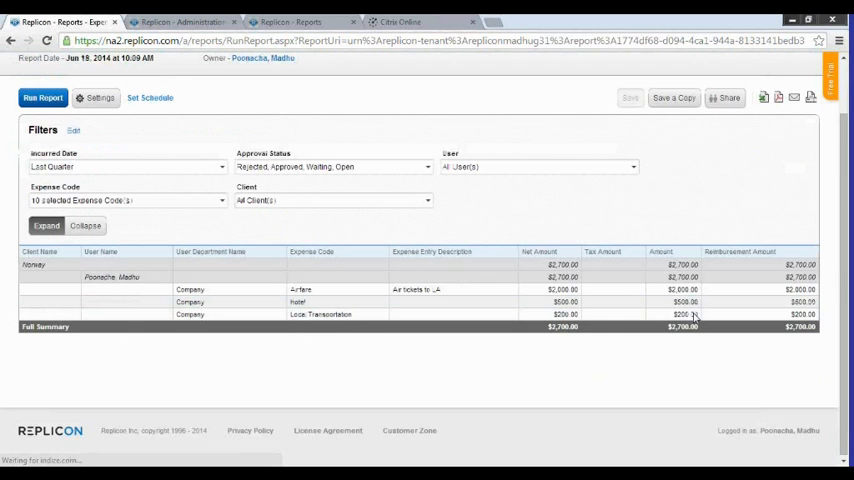
pyautogui.click(36, 264)
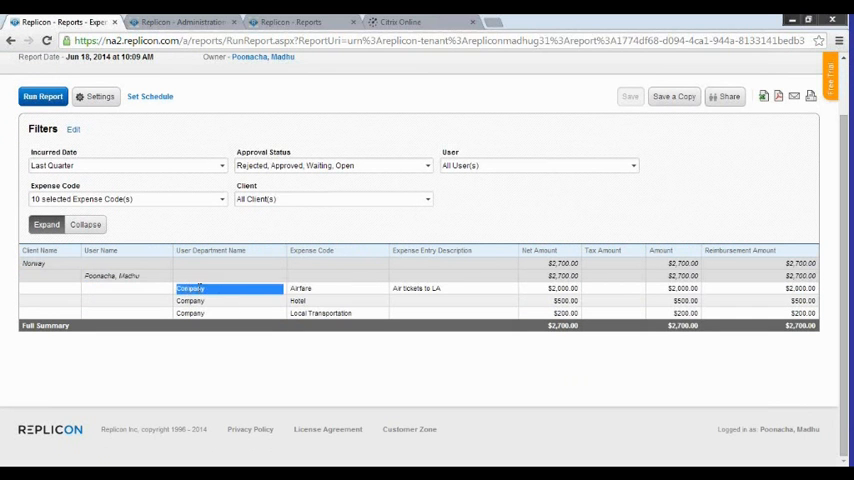
pyautogui.click(300, 288)
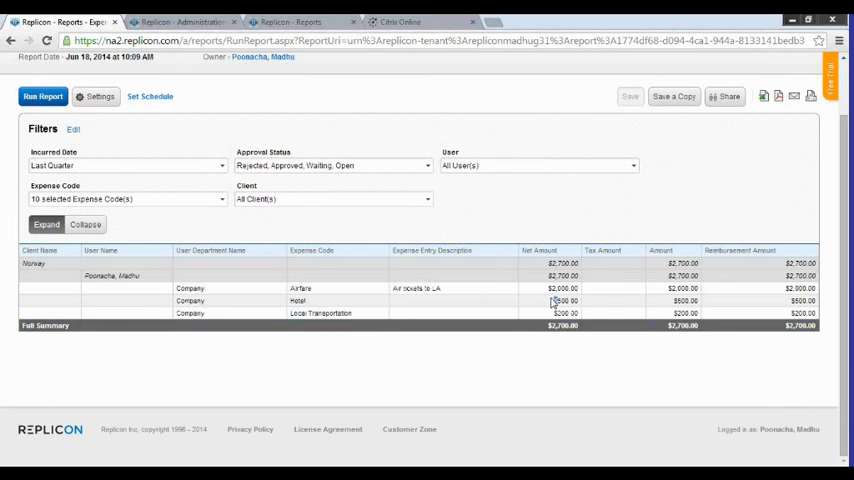
pyautogui.click(802, 312)
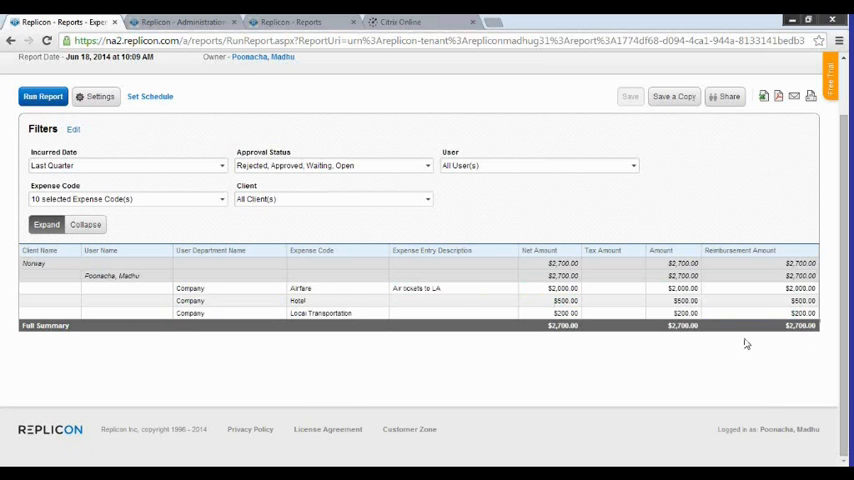
pyautogui.moveTo(72, 290)
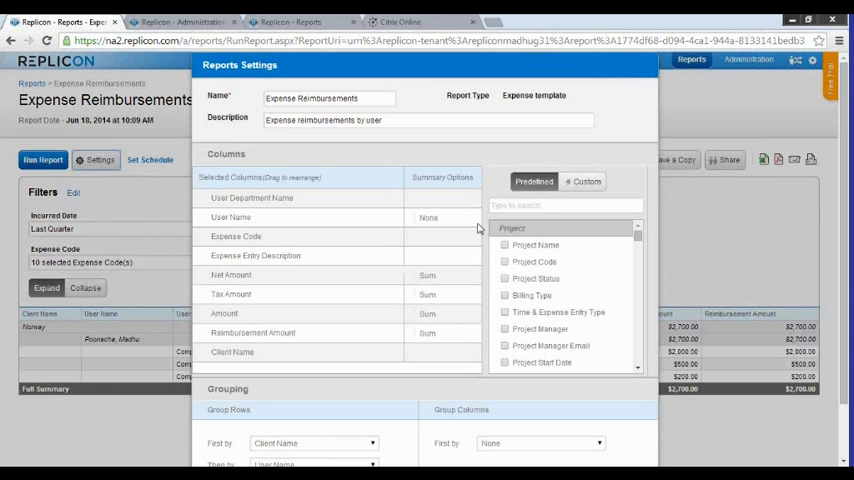
# - In the report settings, group rows by Client Name then User Name as secondary grouping
pyautogui.scroll(-3)
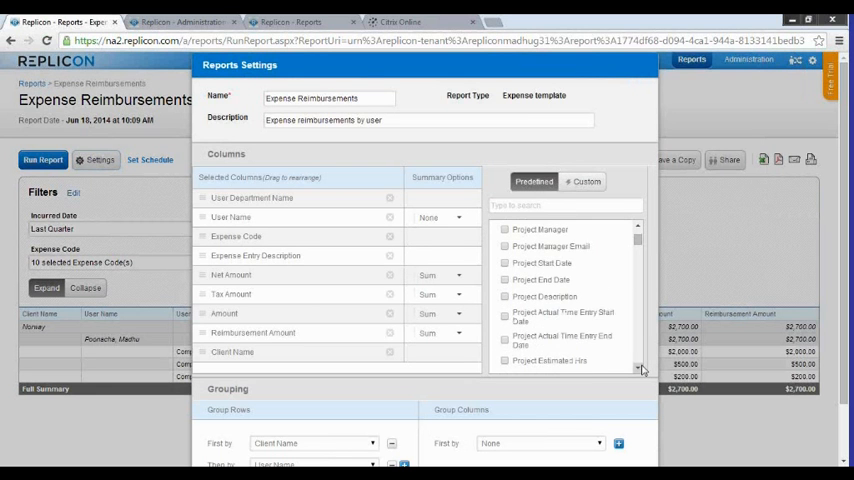
pyautogui.scroll(-3)
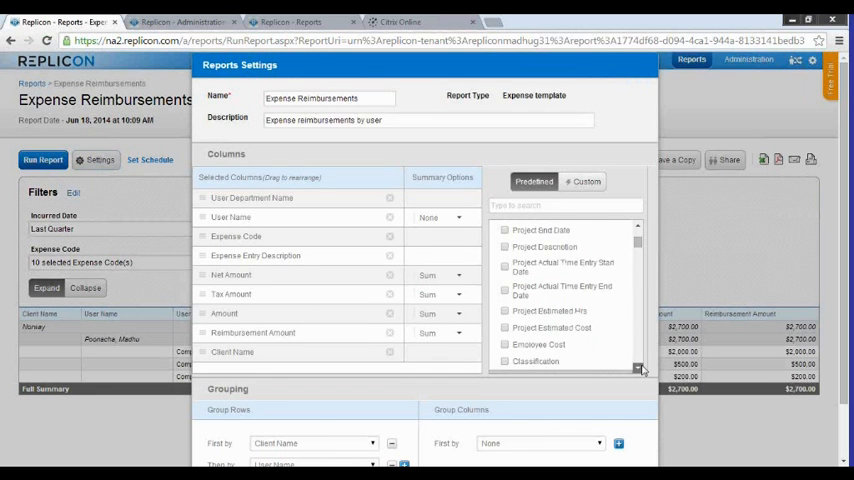
pyautogui.scroll(-3)
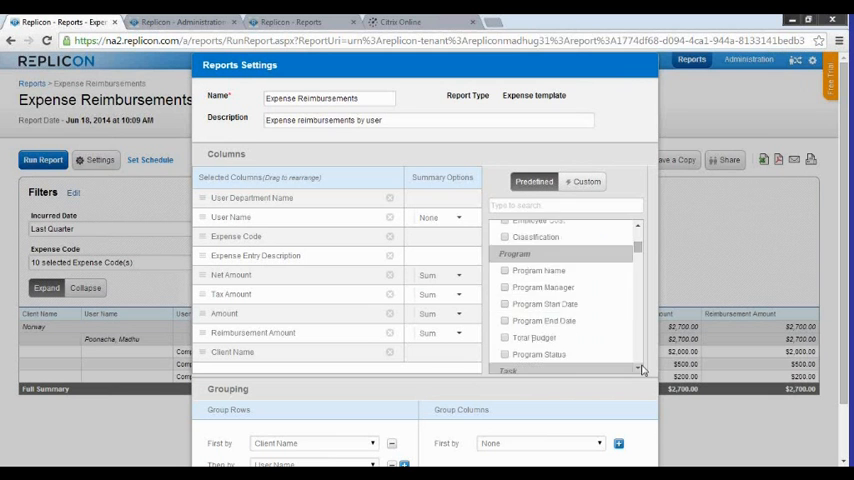
pyautogui.scroll(-3)
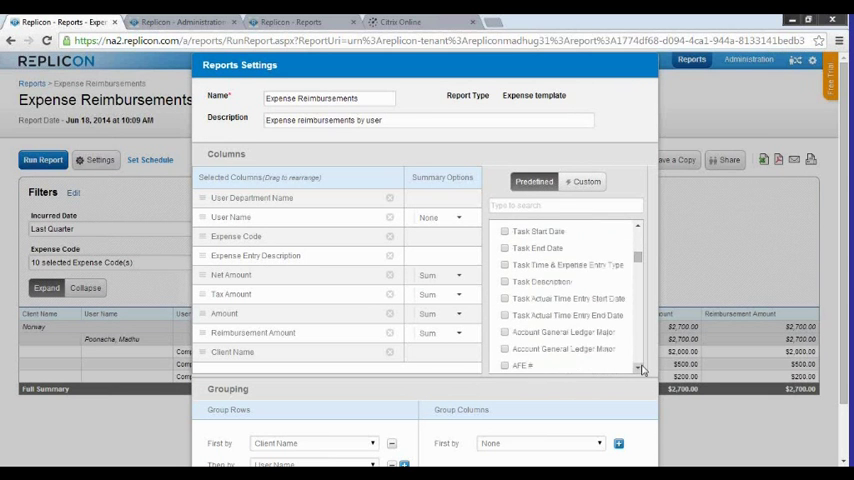
pyautogui.scroll(3)
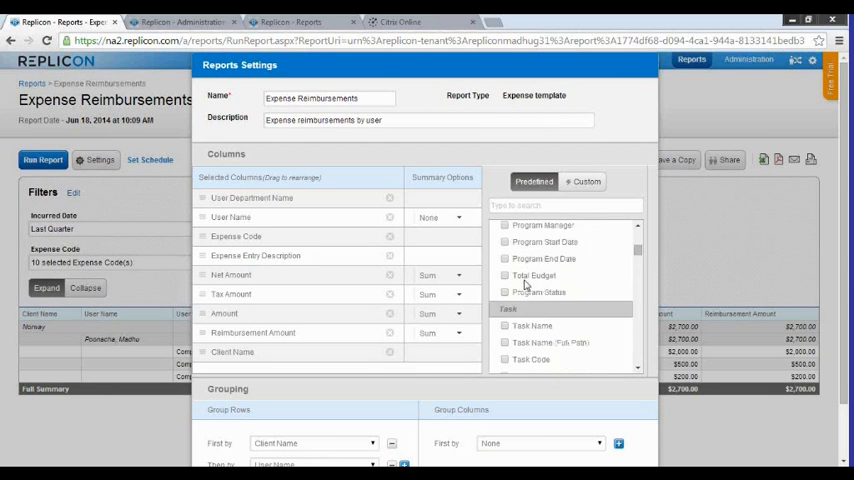
pyautogui.scroll(3)
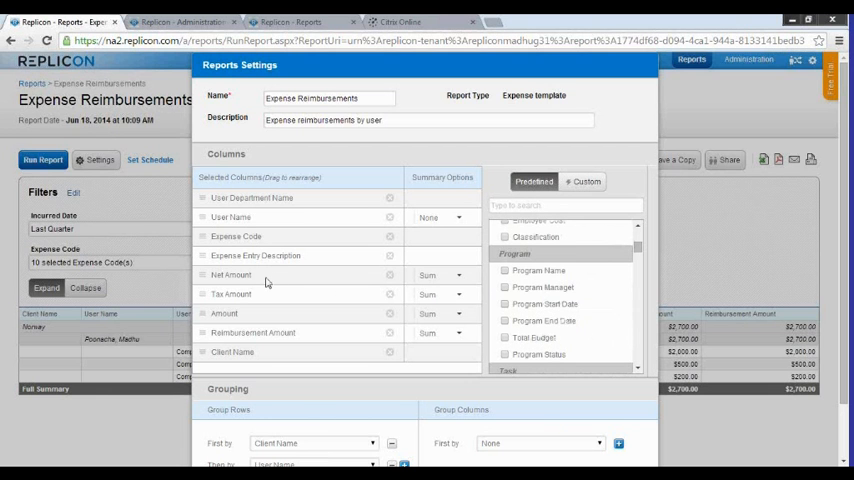
pyautogui.scroll(-3)
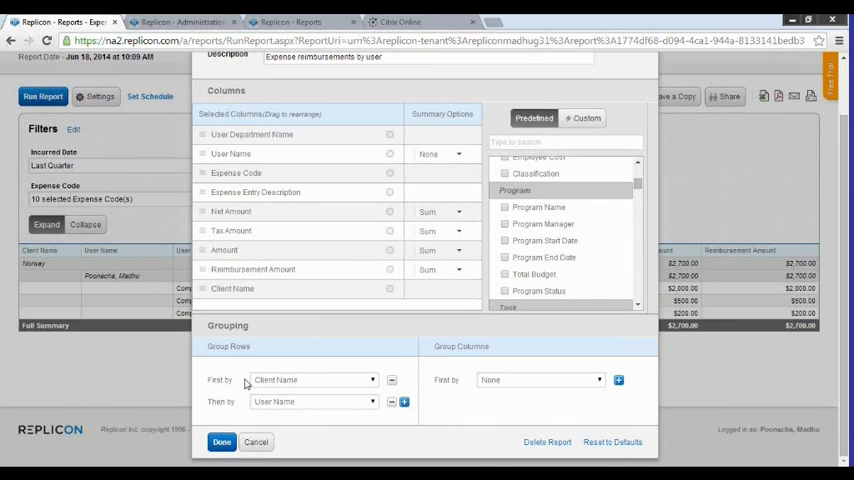
pyautogui.moveTo(396, 412)
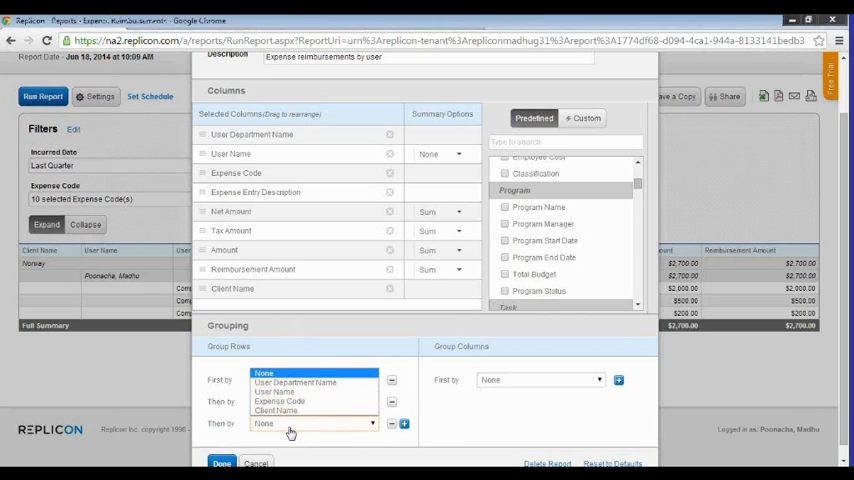
pyautogui.click(276, 410)
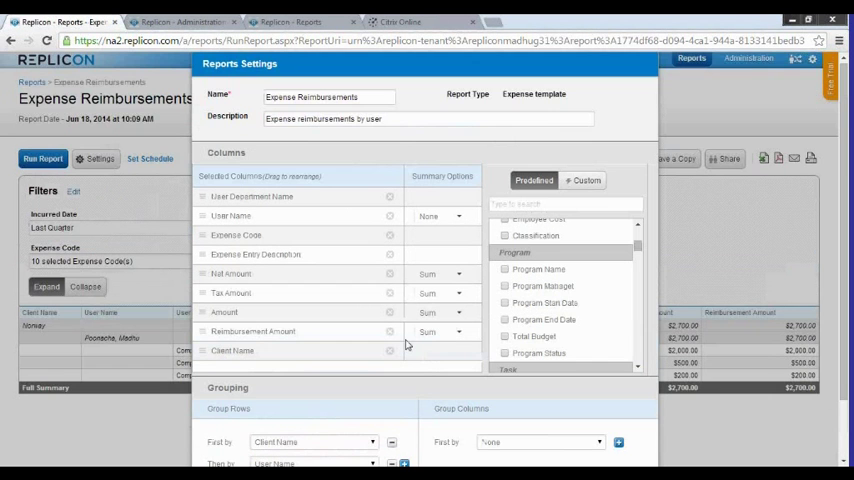
pyautogui.scroll(-3)
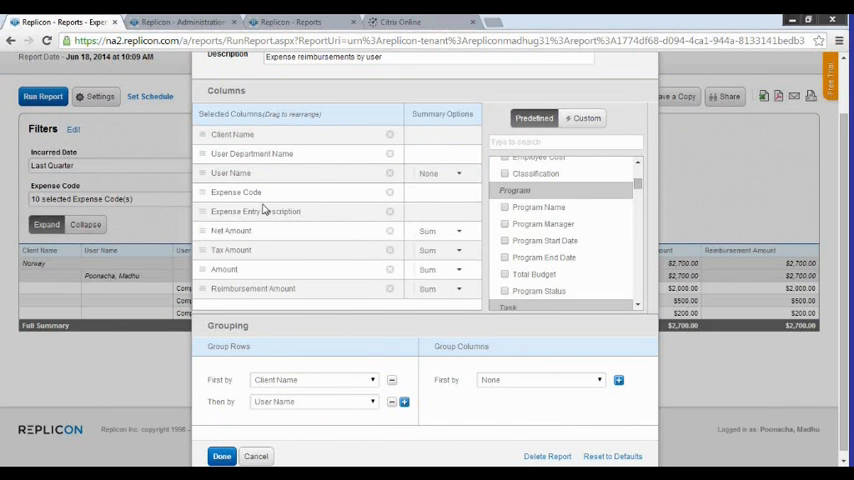
pyautogui.moveTo(272, 258)
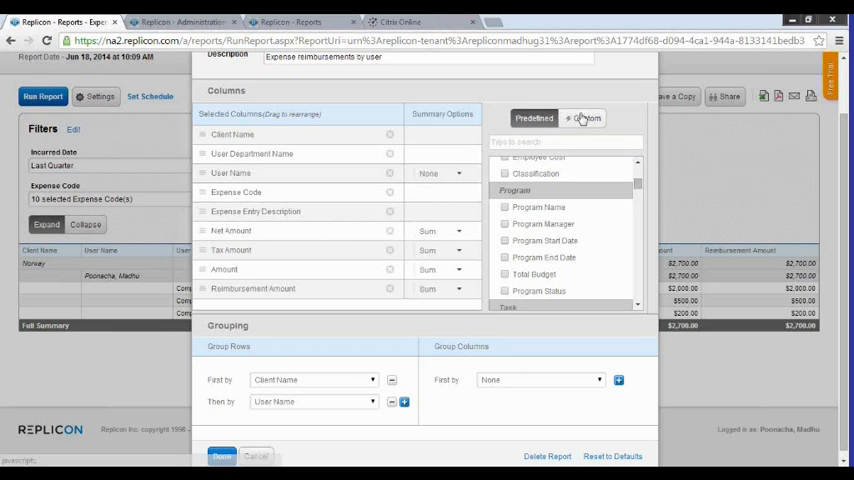
# - Draft a custom column formula with $ExchangeRate$ and a reimbursement amount field, then cancel it
pyautogui.click(584, 118)
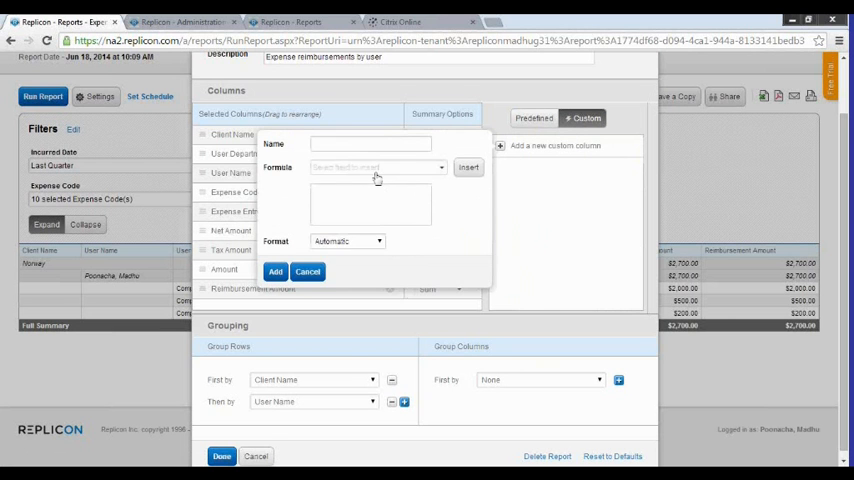
pyautogui.click(376, 168)
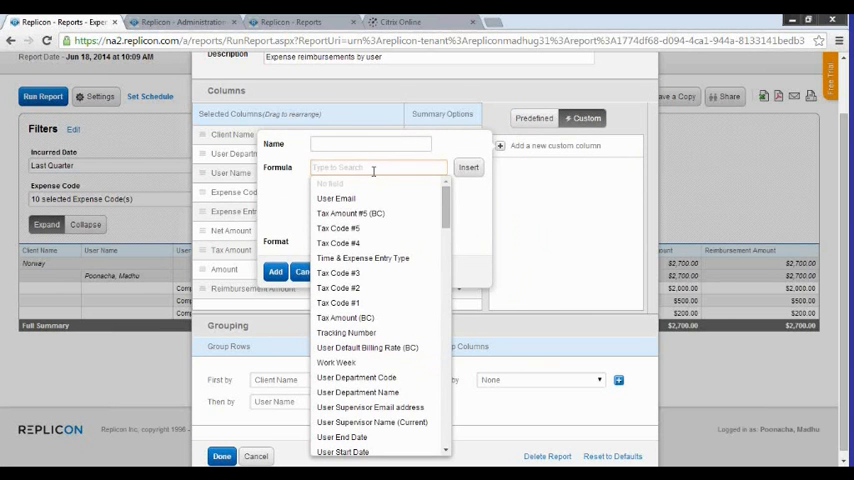
pyautogui.write('r')
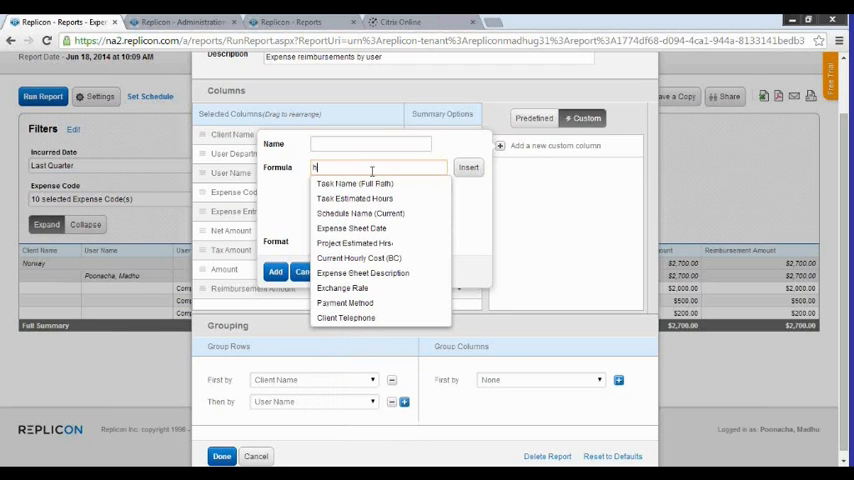
pyautogui.moveTo(364, 272)
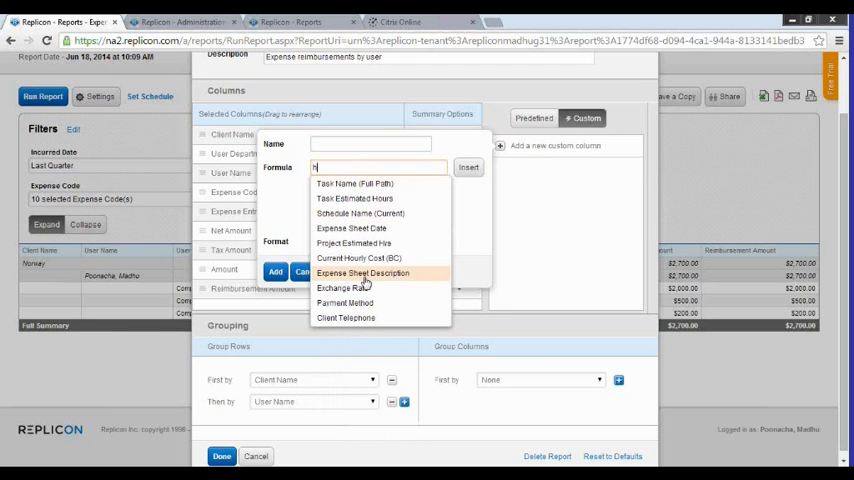
pyautogui.click(344, 288)
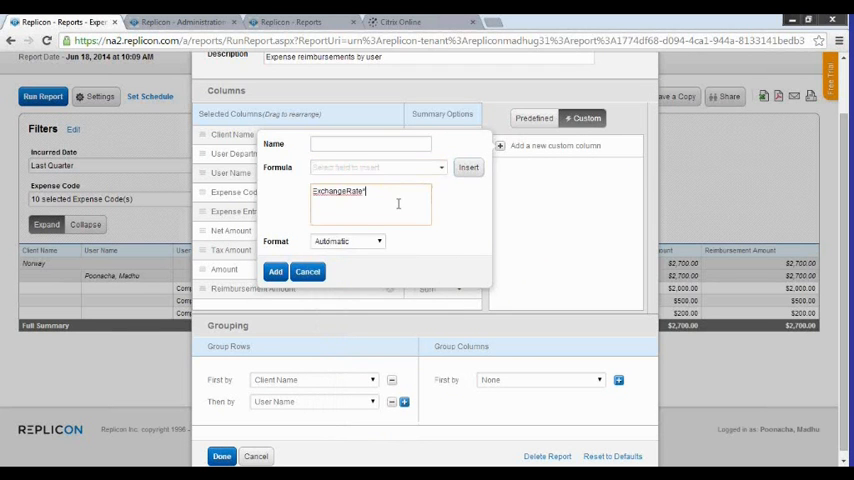
pyautogui.click(378, 168)
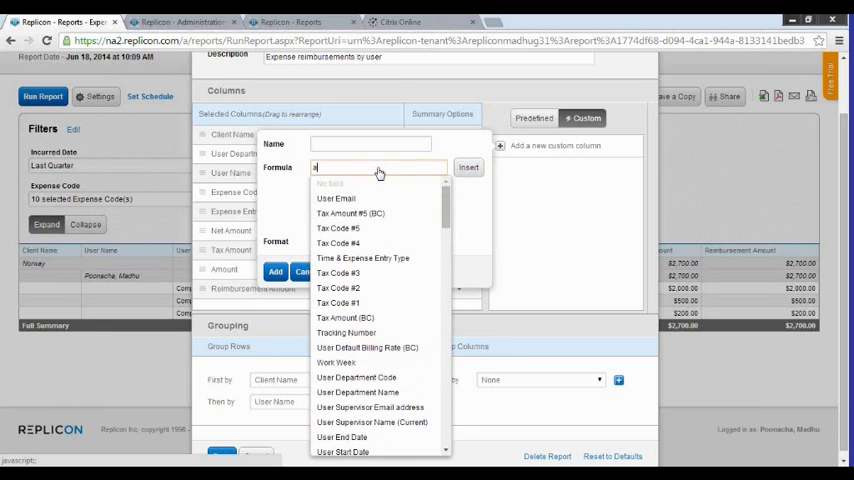
pyautogui.write('mountInBaseCurrency')
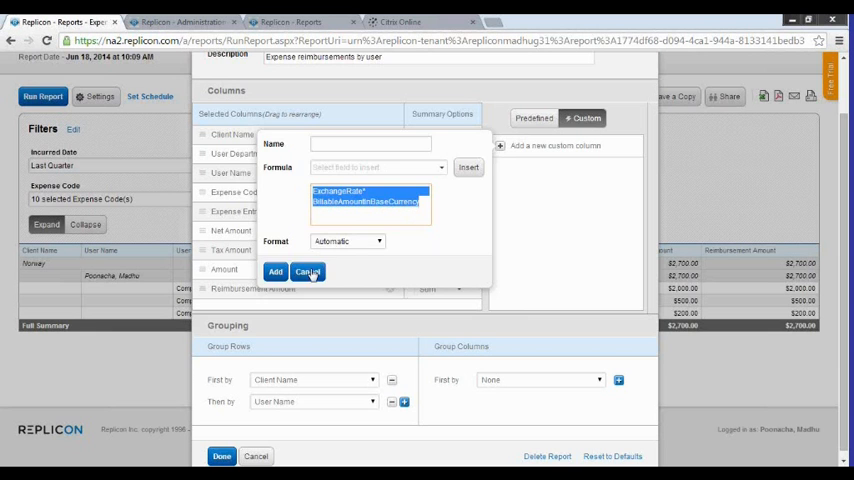
pyautogui.click(308, 272)
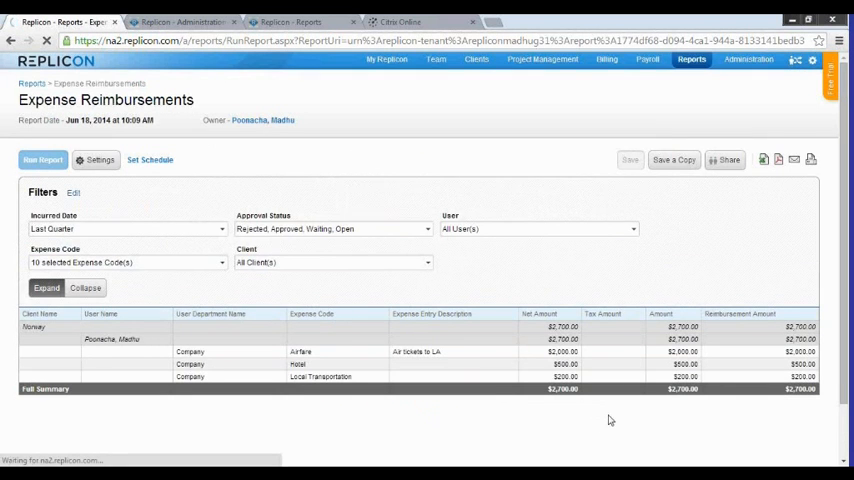
pyautogui.click(42, 160)
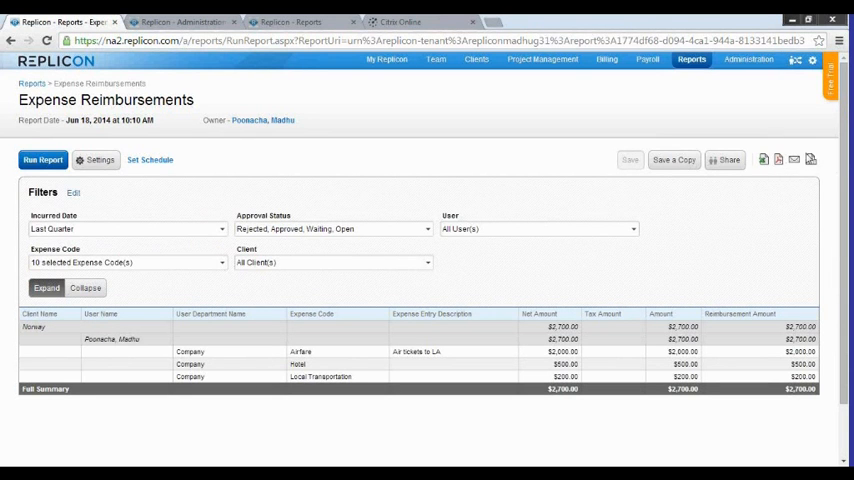
pyautogui.moveTo(794, 160)
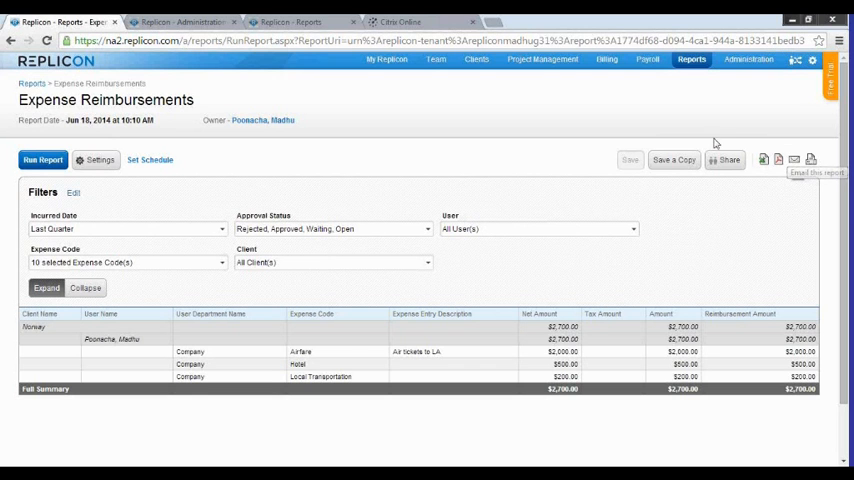
pyautogui.moveTo(590, 212)
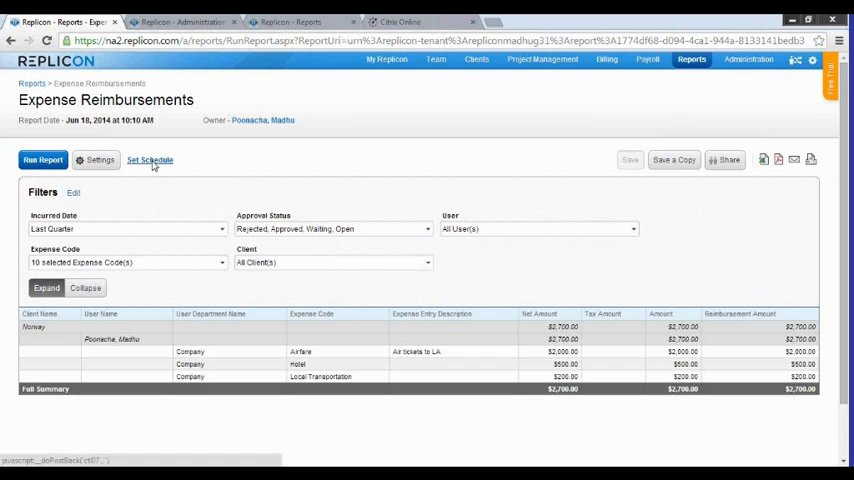
pyautogui.click(150, 160)
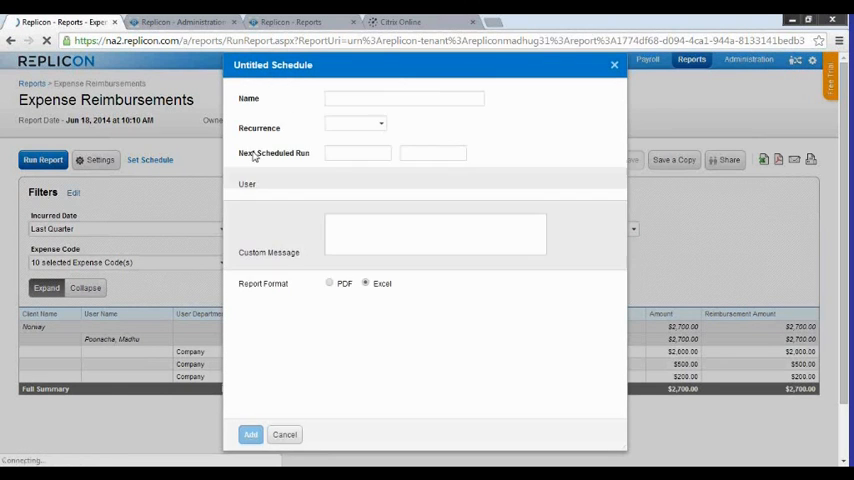
pyautogui.click(380, 122)
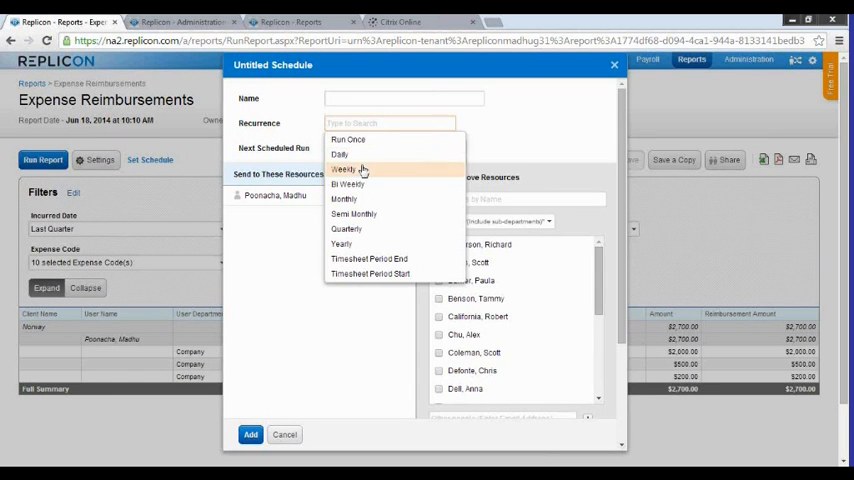
pyautogui.click(344, 168)
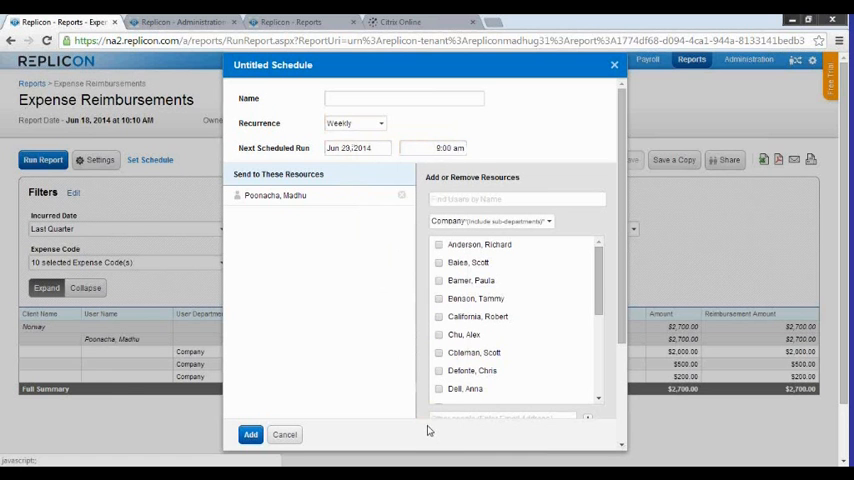
pyautogui.click(440, 244)
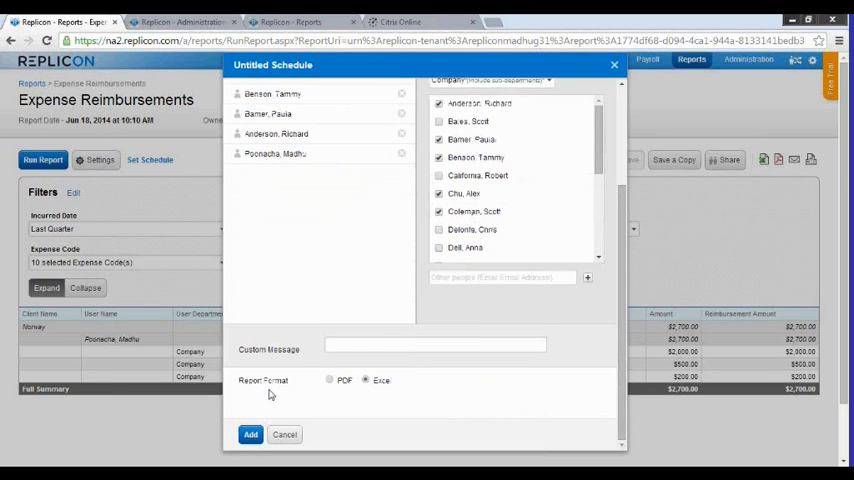
pyautogui.moveTo(280, 416)
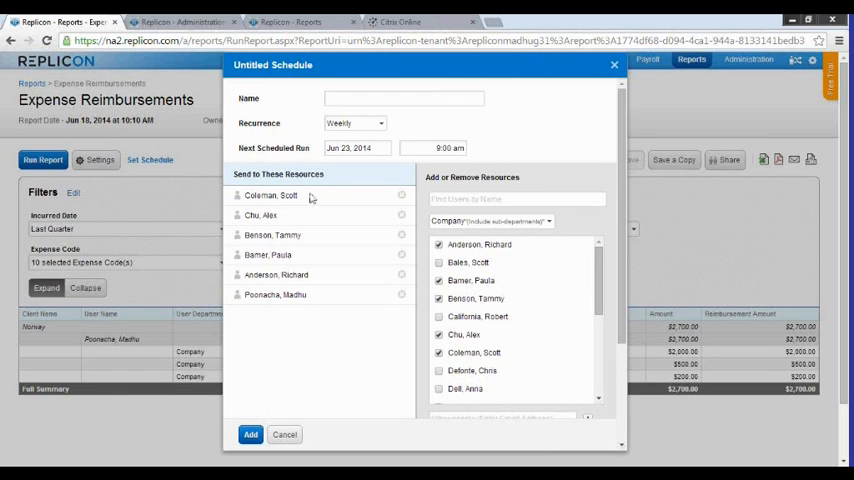
pyautogui.moveTo(650, 378)
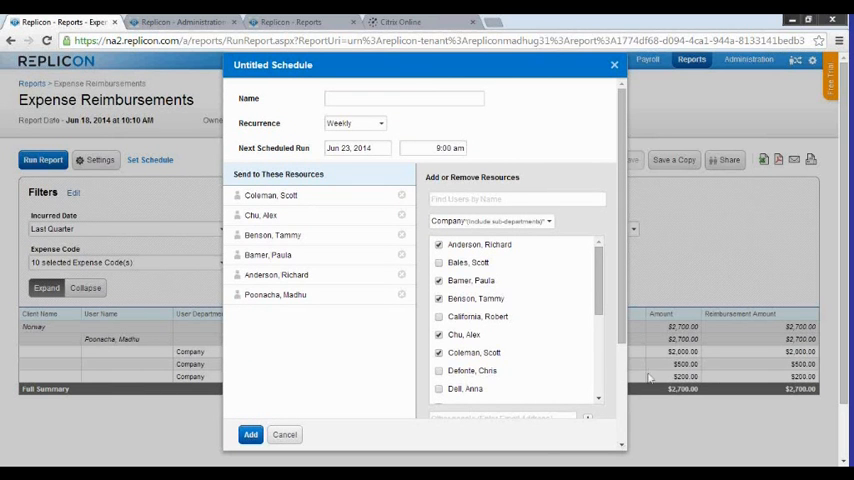
pyautogui.scroll(-3)
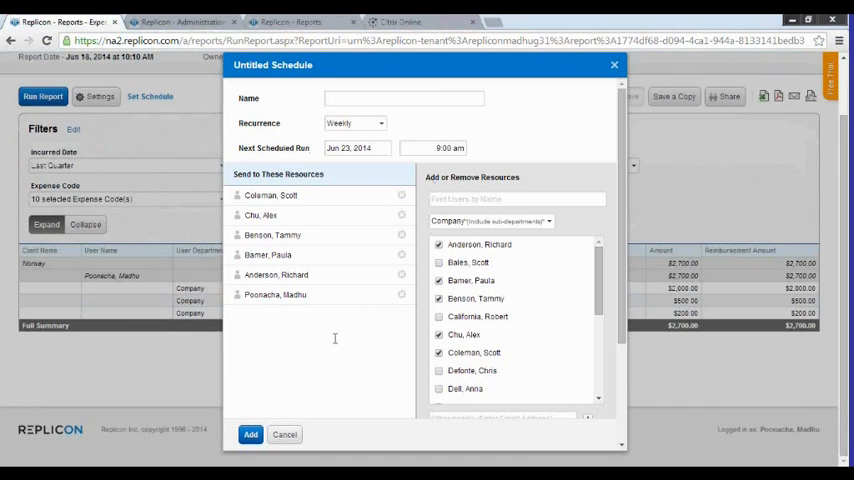
pyautogui.scroll(-3)
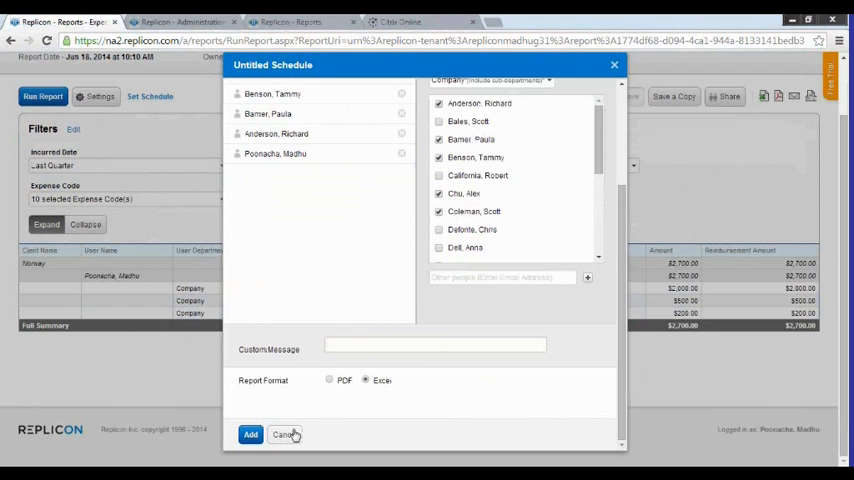
pyautogui.click(284, 434)
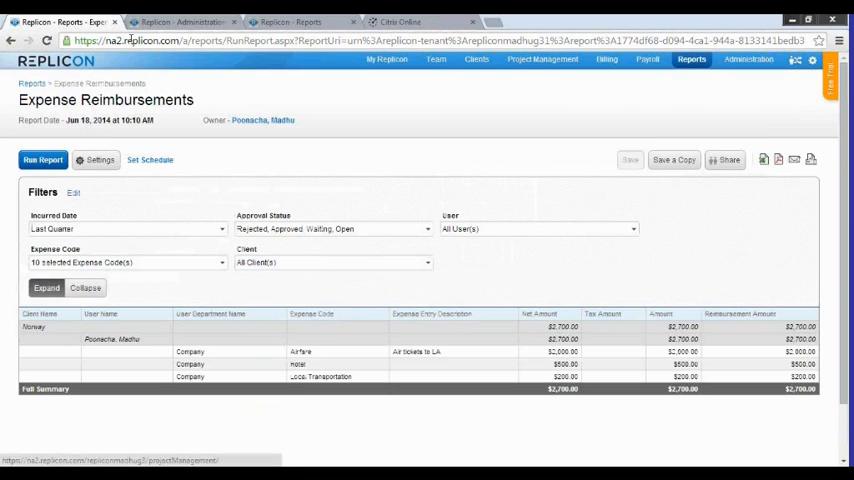
# - Open the 'Expense approvals are due' template from Administration's Email Notifications page
pyautogui.click(184, 20)
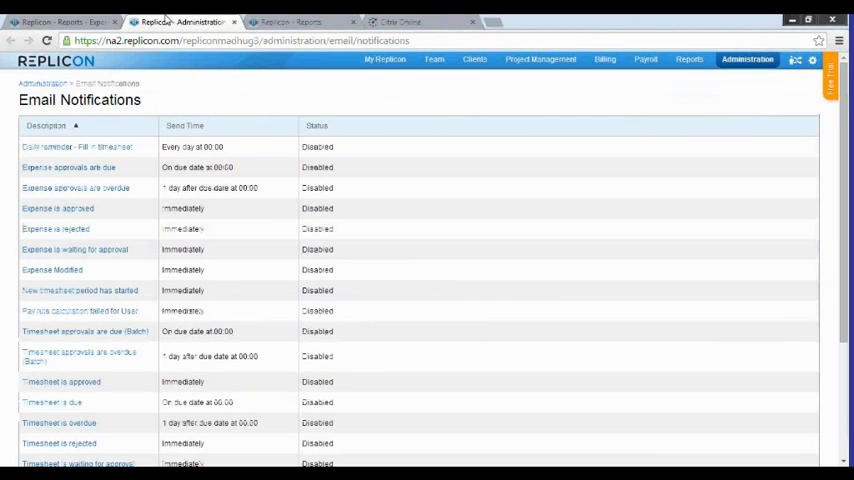
pyautogui.moveTo(258, 208)
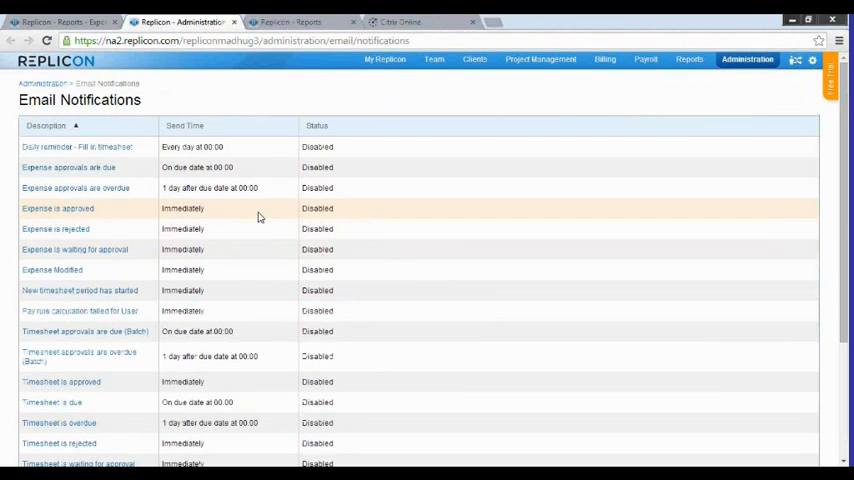
pyautogui.moveTo(68, 168)
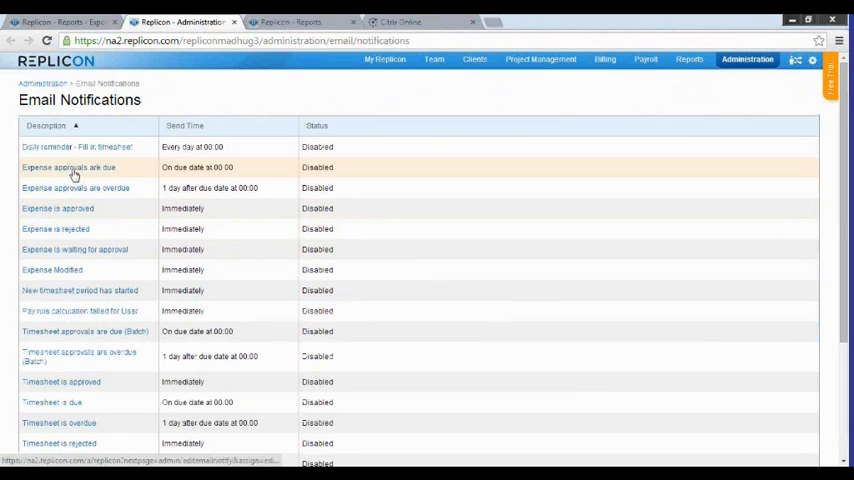
pyautogui.click(68, 168)
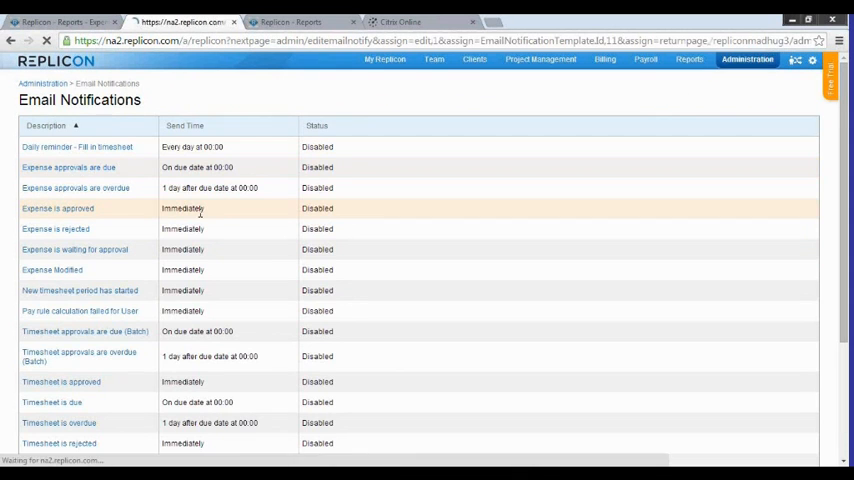
pyautogui.click(68, 168)
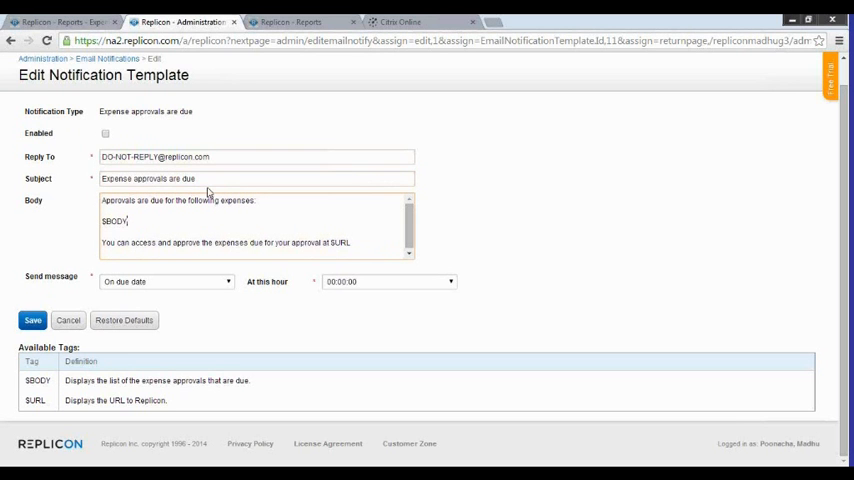
# - Review the template's subject text and sending-hour choices for the approvals-due notification
pyautogui.tripleClick(256, 178)
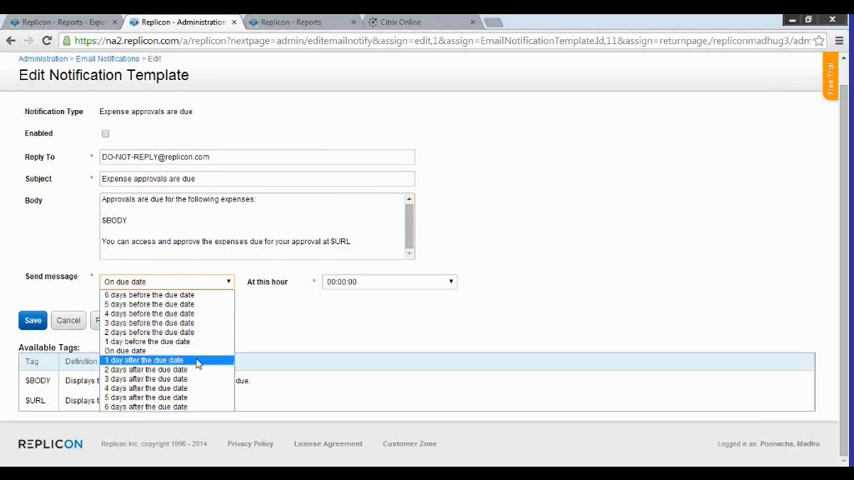
pyautogui.click(124, 350)
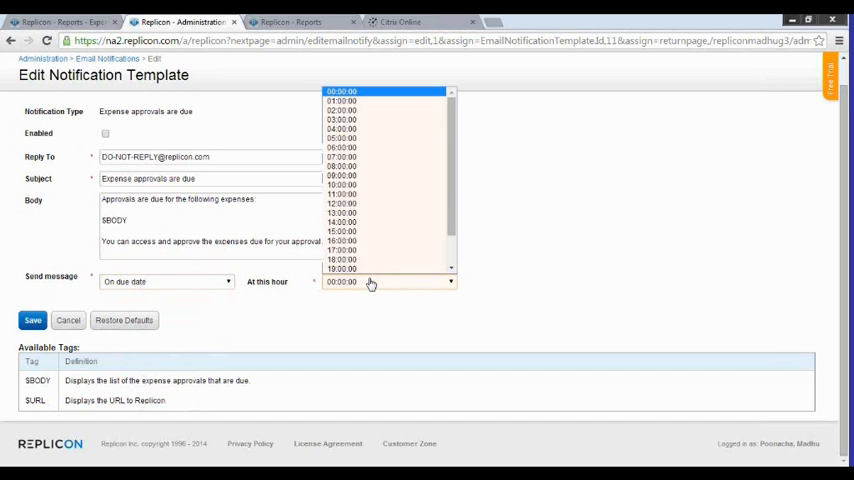
pyautogui.click(340, 92)
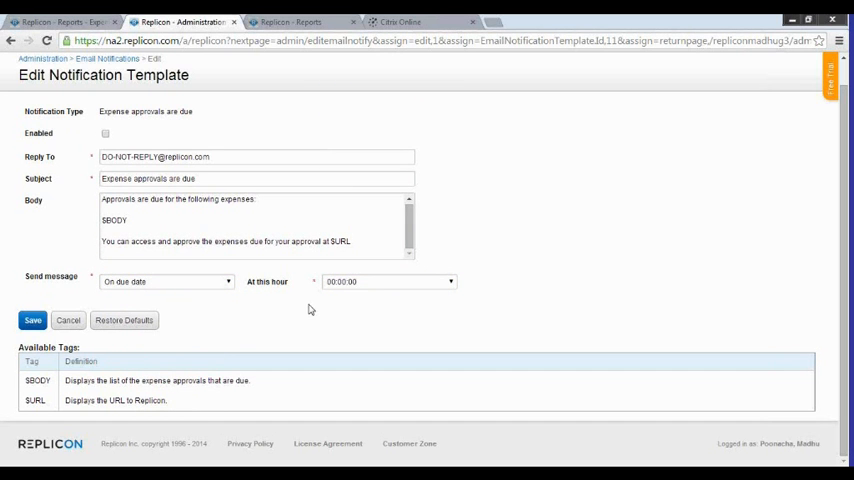
pyautogui.doubleClick(344, 240)
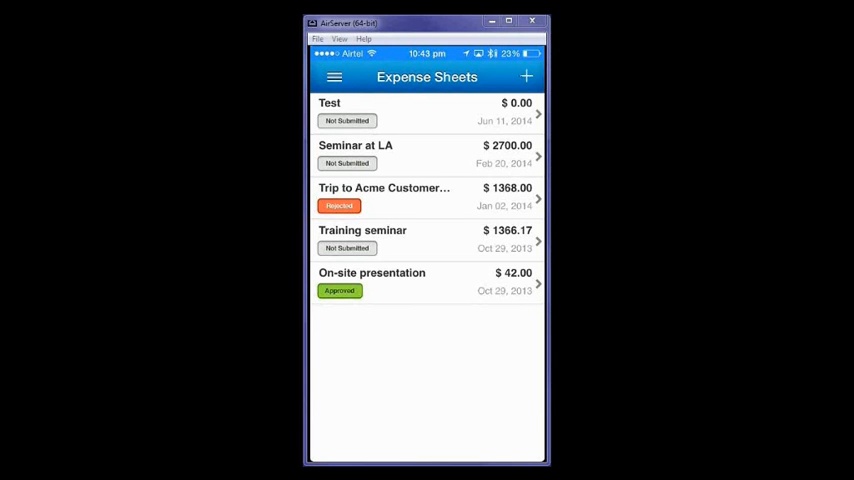
# - Pull down on the Expense Sheets list to refresh it
pyautogui.scroll(3)
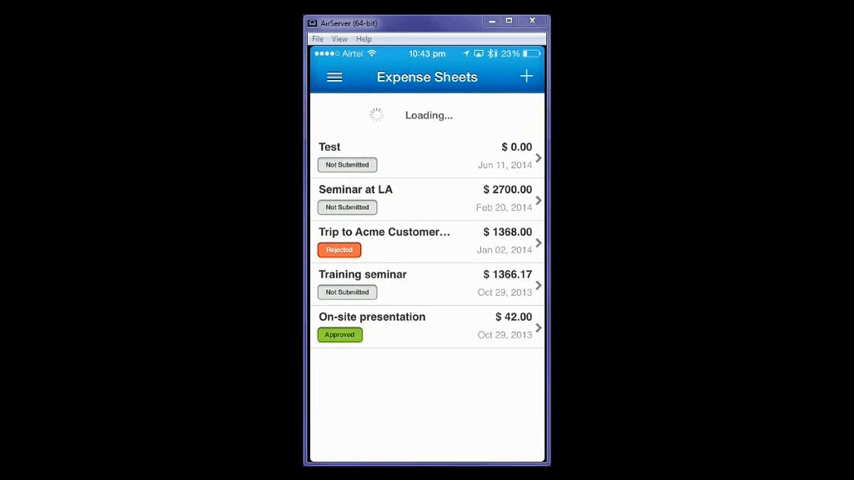
# - Create and save a new expense sheet named Test1 with a June 18, 2014 filing date
pyautogui.click(526, 76)
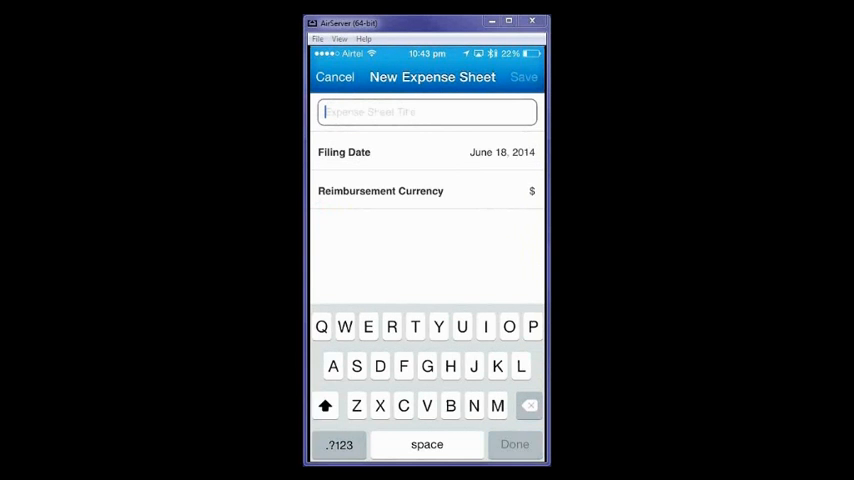
pyautogui.write('Test1')
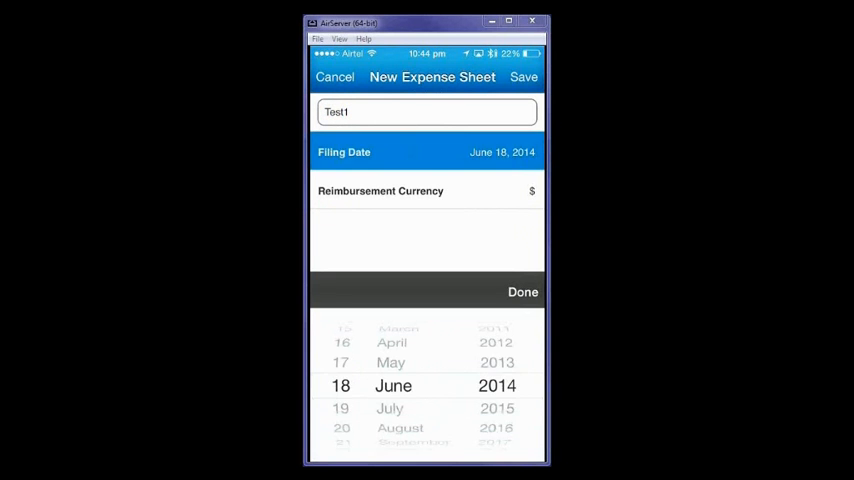
pyautogui.click(428, 192)
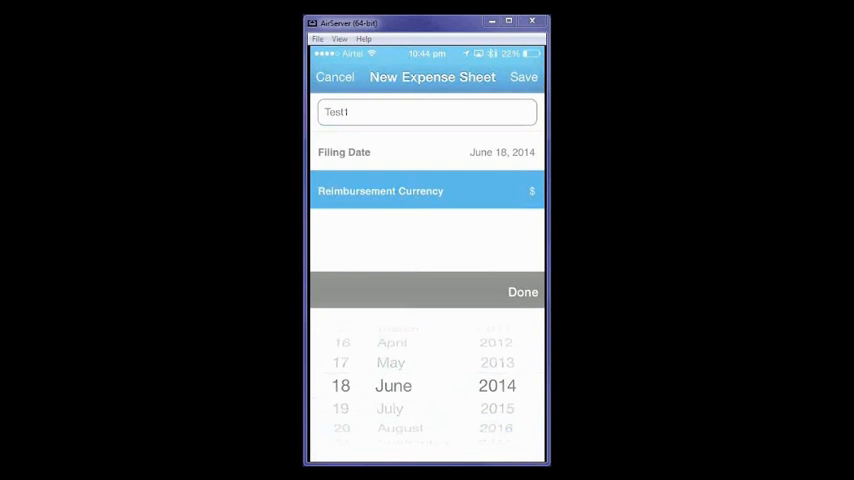
pyautogui.click(428, 192)
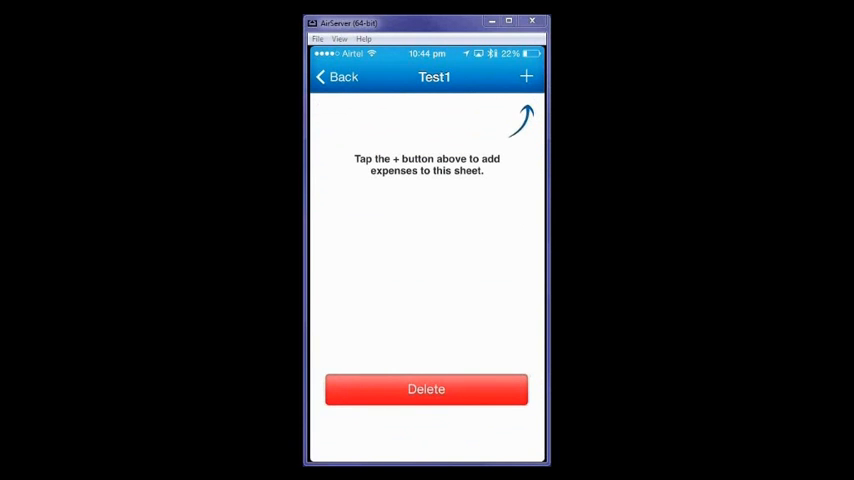
pyautogui.click(526, 76)
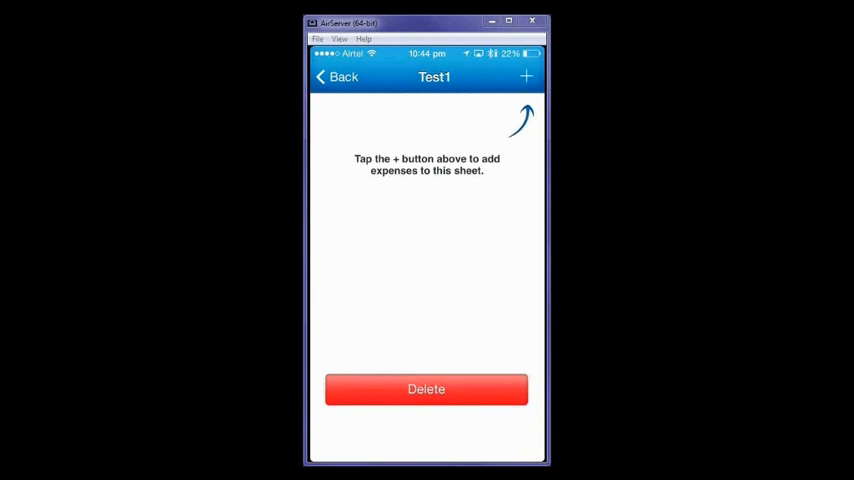
# - Start a new Airfare expense on Test1 with project chosen and amount 2000.00
pyautogui.click(526, 76)
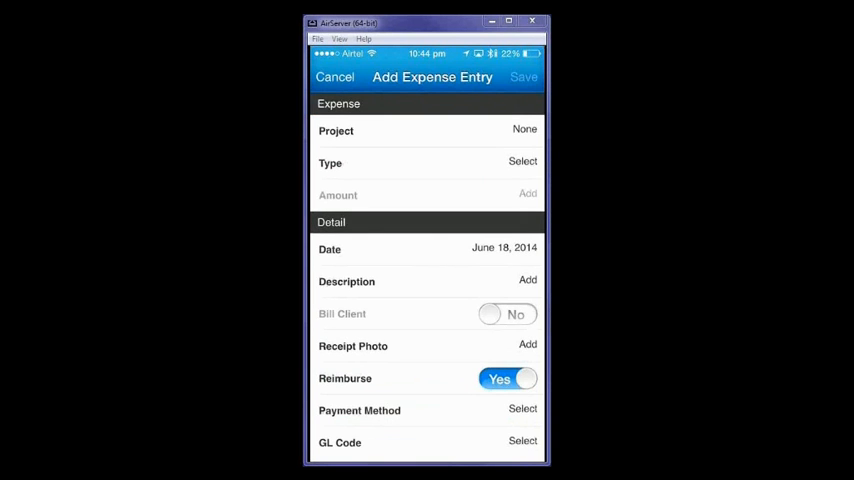
pyautogui.click(428, 130)
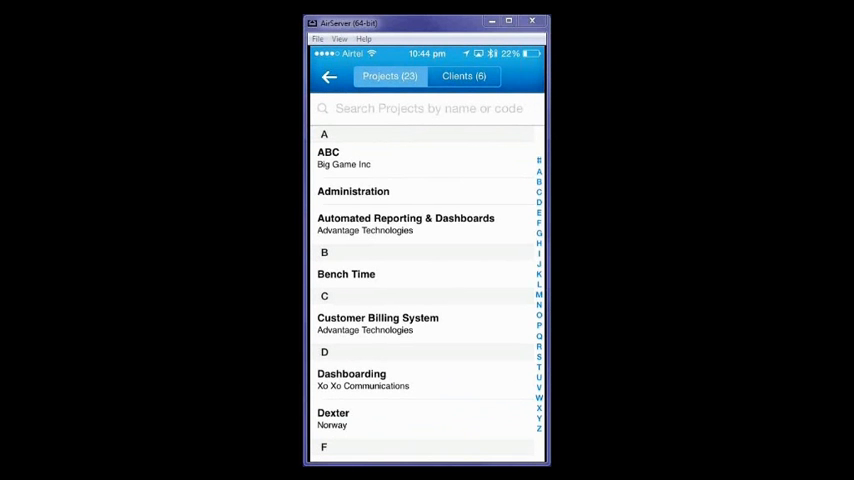
pyautogui.scroll(3)
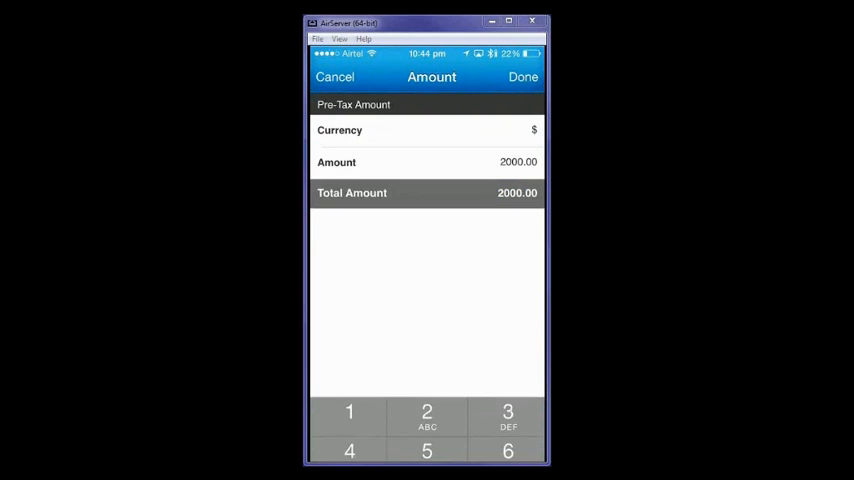
pyautogui.click(524, 76)
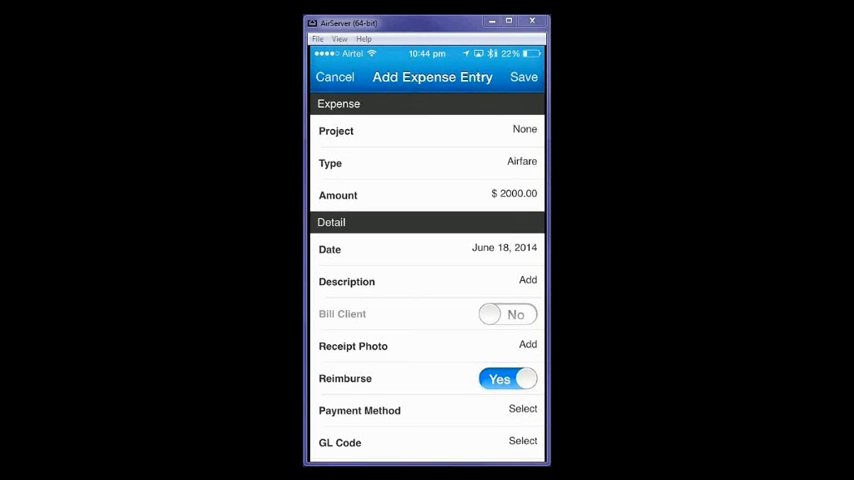
# - Attach a receipt photo, set payment method to Cash, and save the airfare expense
pyautogui.click(528, 344)
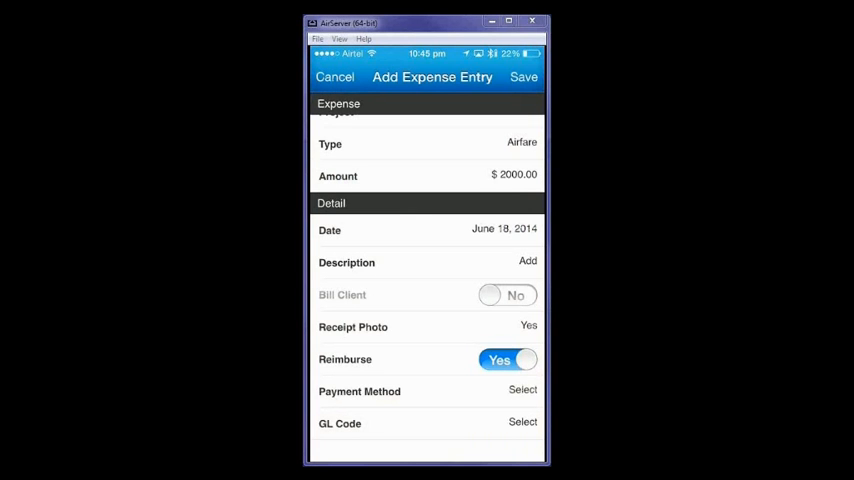
pyautogui.click(428, 392)
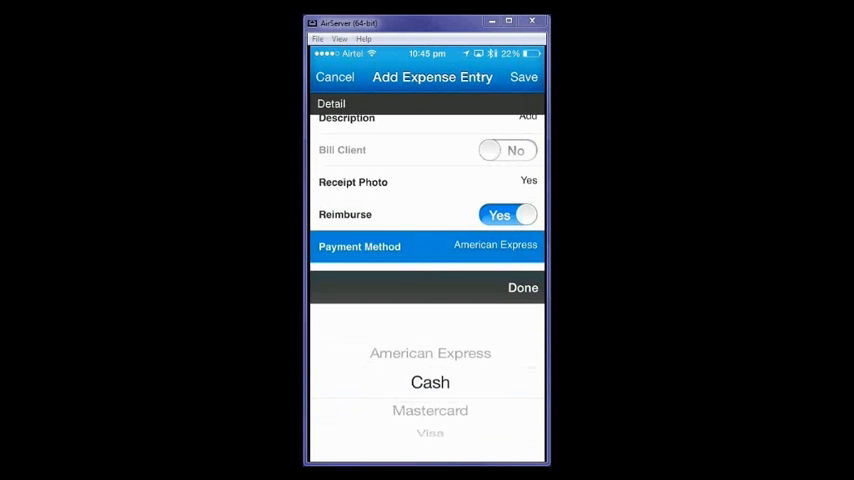
pyautogui.click(430, 382)
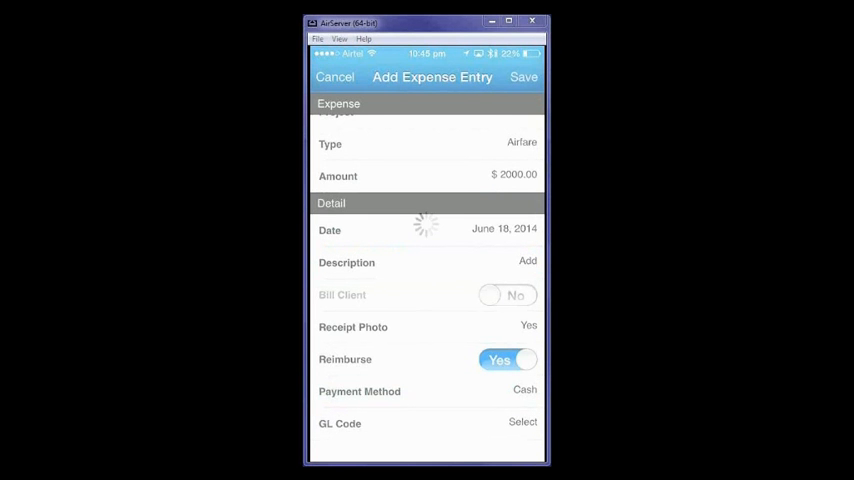
pyautogui.click(524, 76)
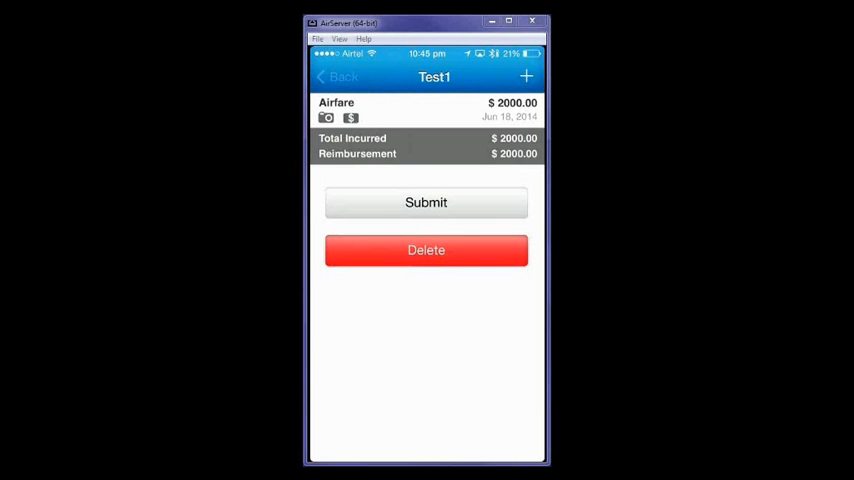
# - Go to Approvals and open the pending $2725.50 expense sheet
pyautogui.click(338, 76)
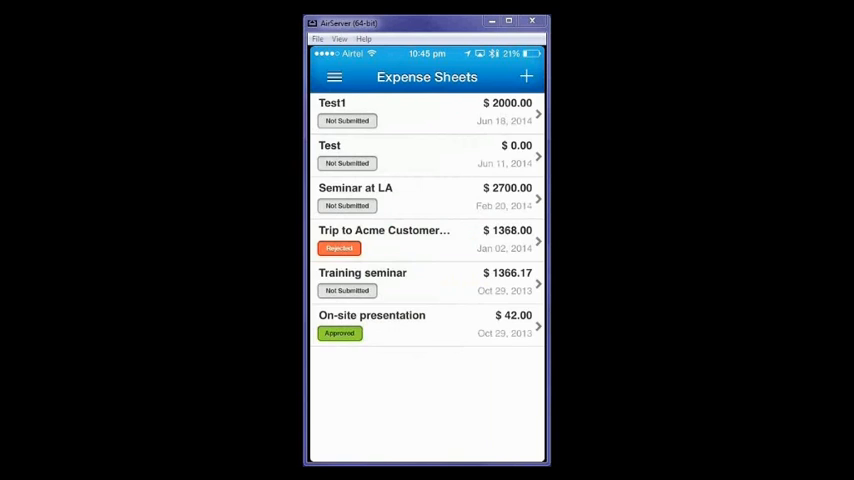
pyautogui.click(336, 76)
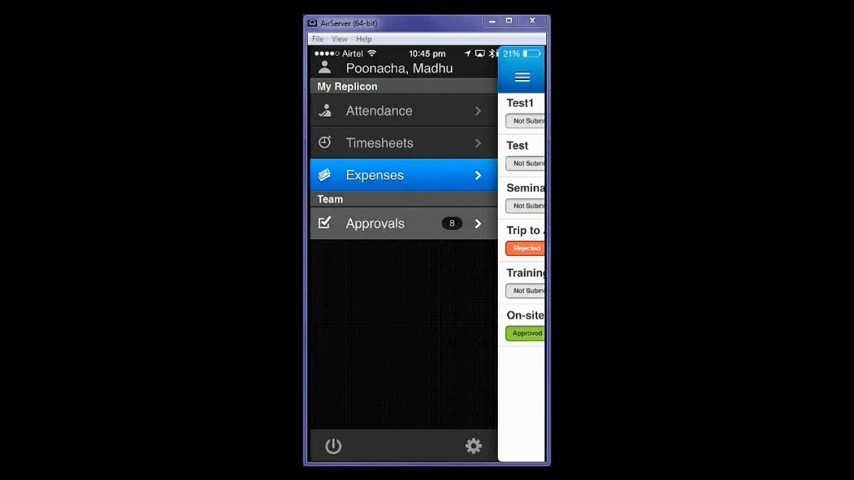
pyautogui.click(376, 224)
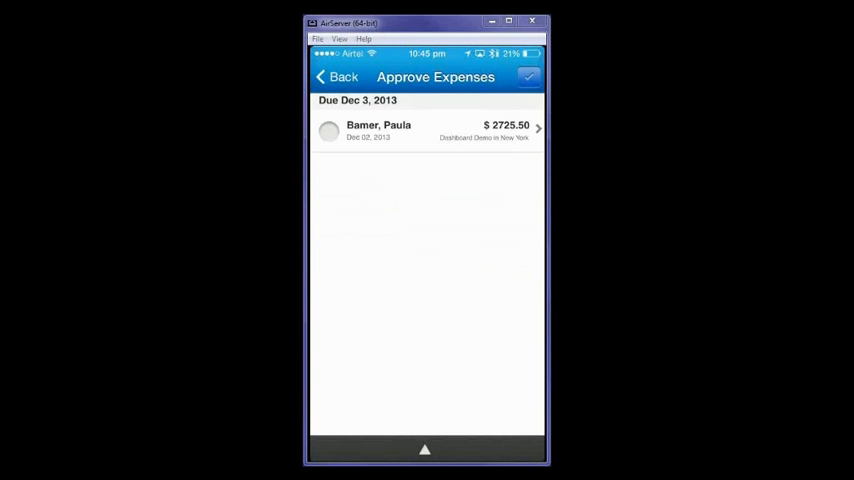
pyautogui.click(428, 132)
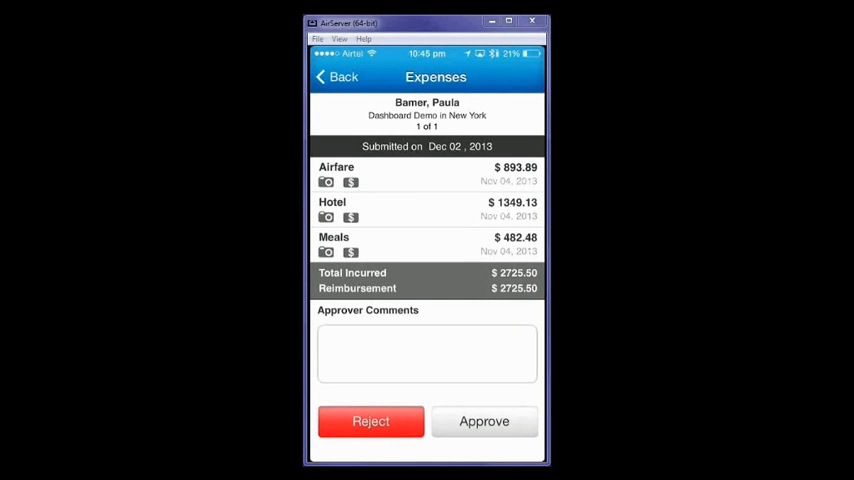
# - Review the Airfare entry's details, then return to the sheet and start Approver Comments
pyautogui.click(428, 174)
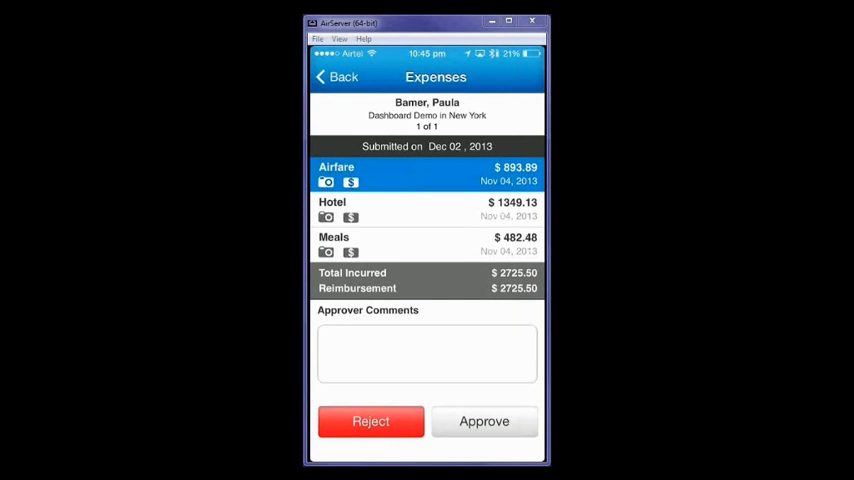
pyautogui.click(428, 174)
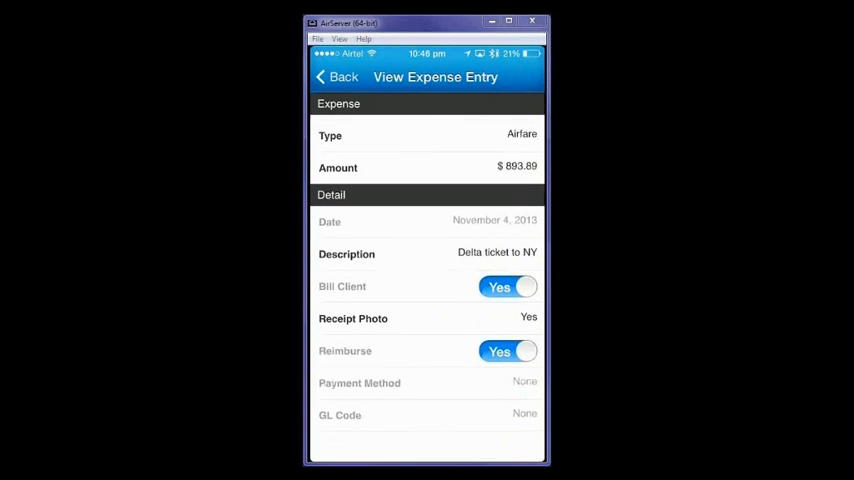
pyautogui.scroll(3)
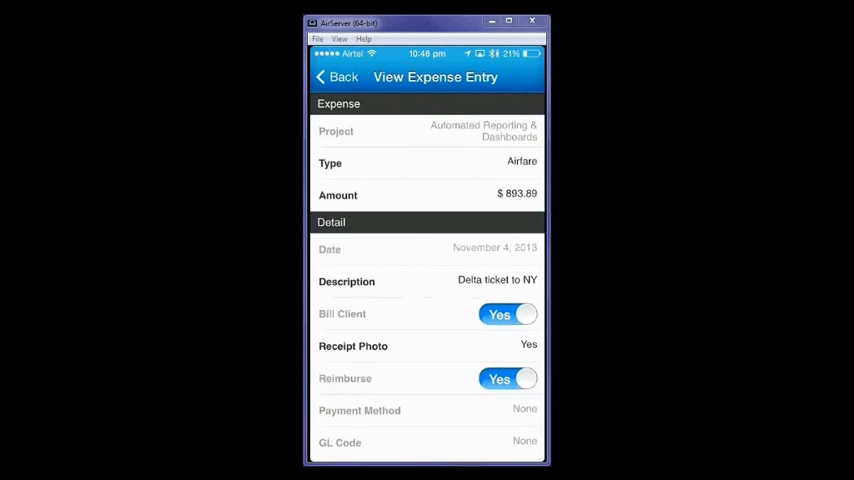
pyautogui.click(338, 76)
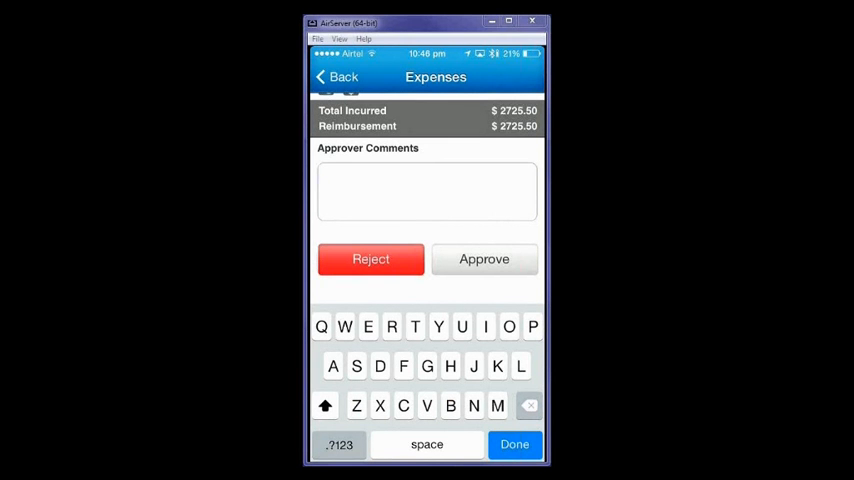
pyautogui.click(428, 190)
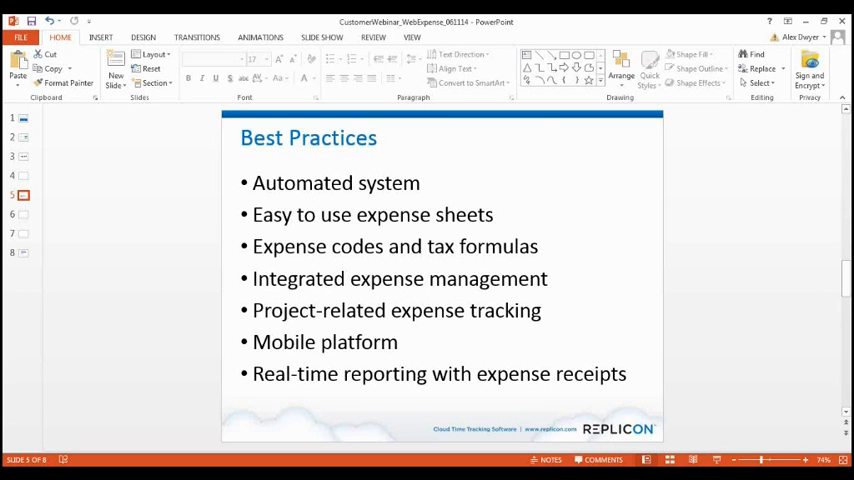
pyautogui.moveTo(752, 20)
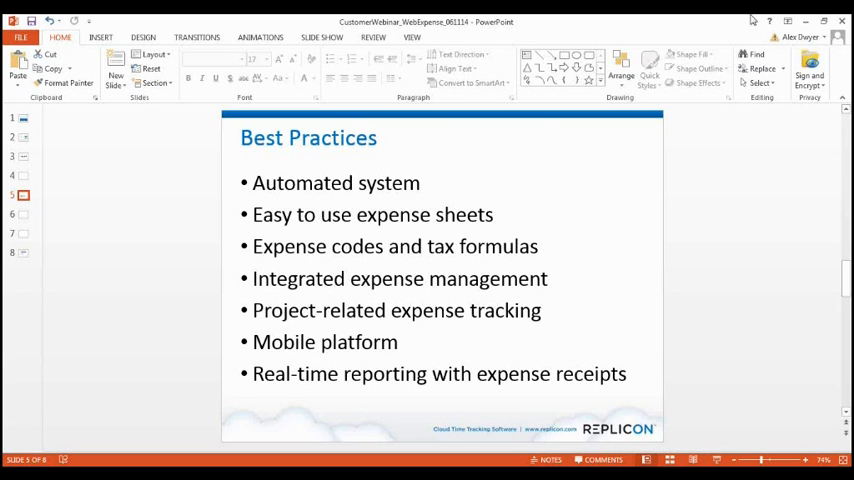
pyautogui.moveTo(704, 192)
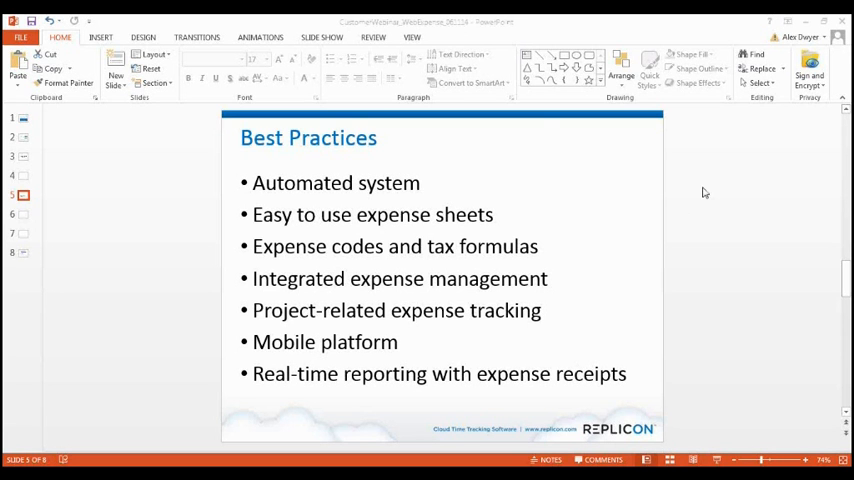
pyautogui.moveTo(720, 254)
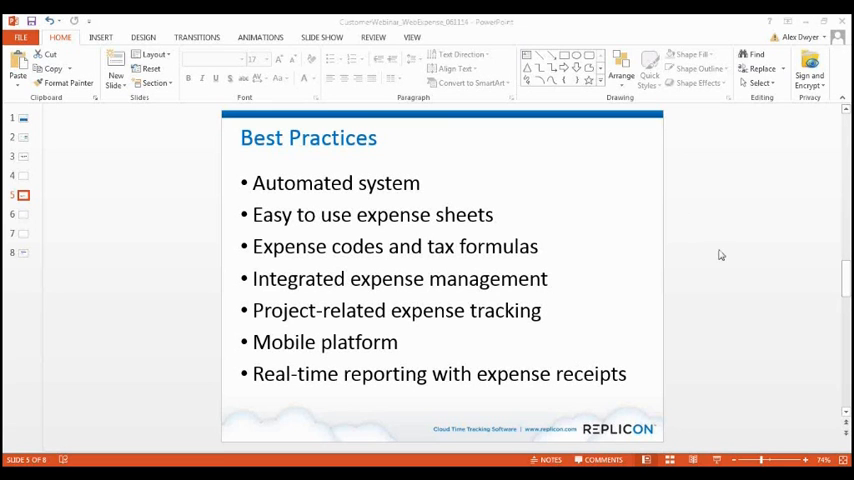
pyautogui.moveTo(712, 418)
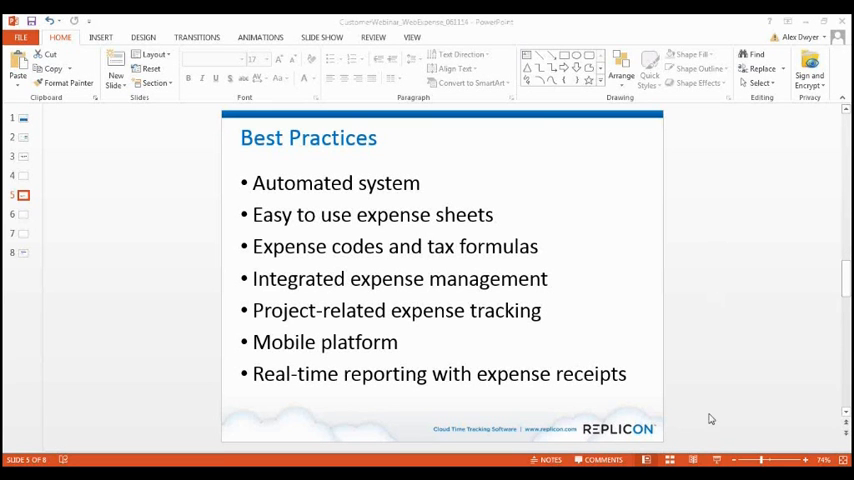